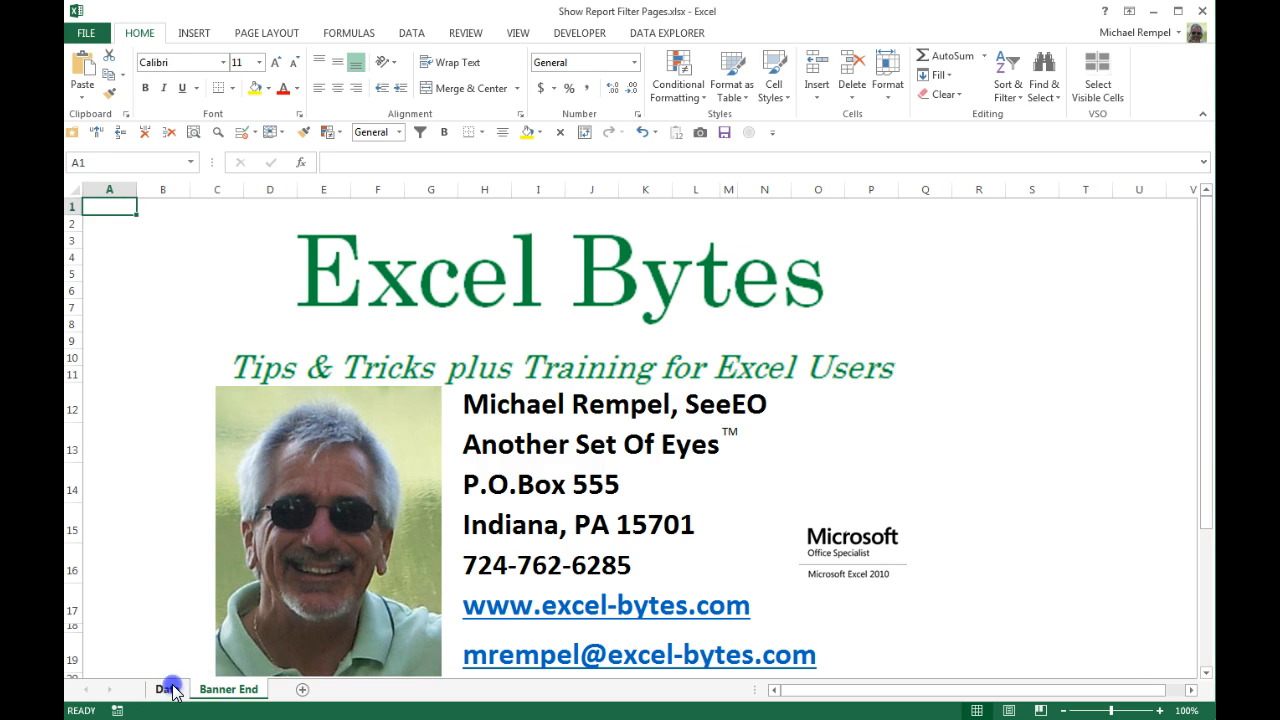
# From the Data sheet's sales table, insert a PivotTable onto a new worksheet
pyautogui.click(167, 689)
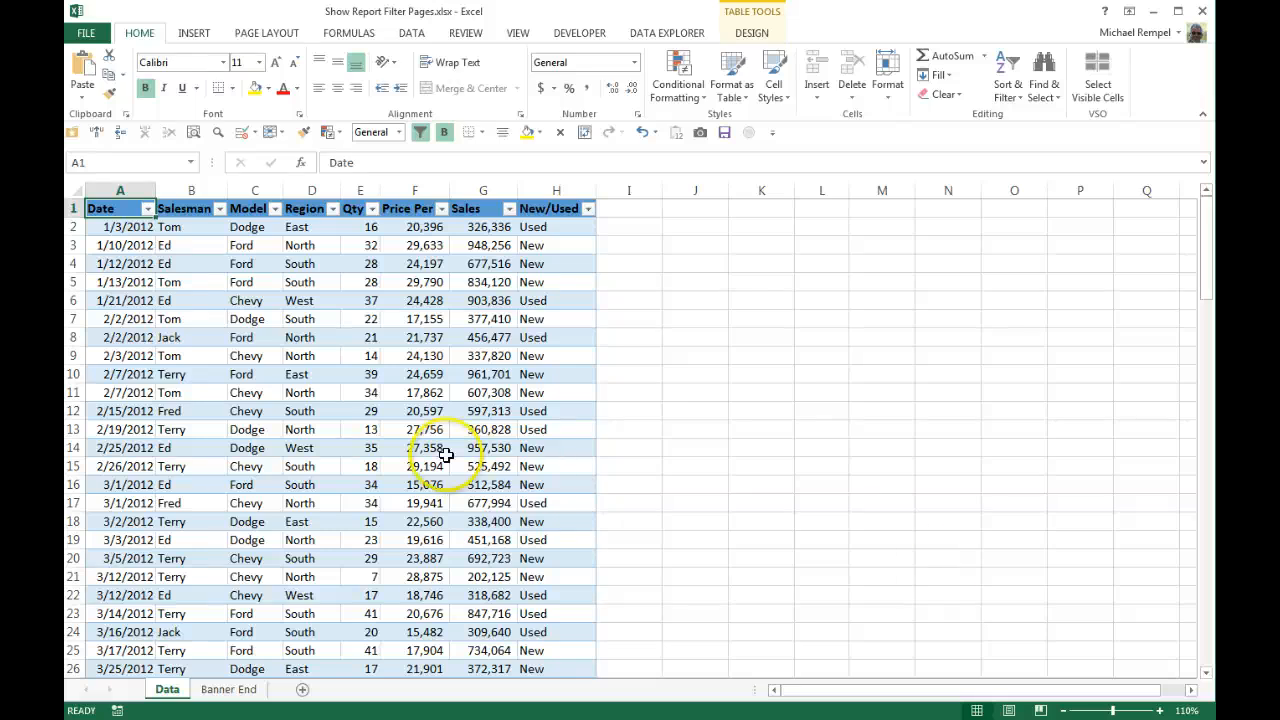
pyautogui.click(311, 318)
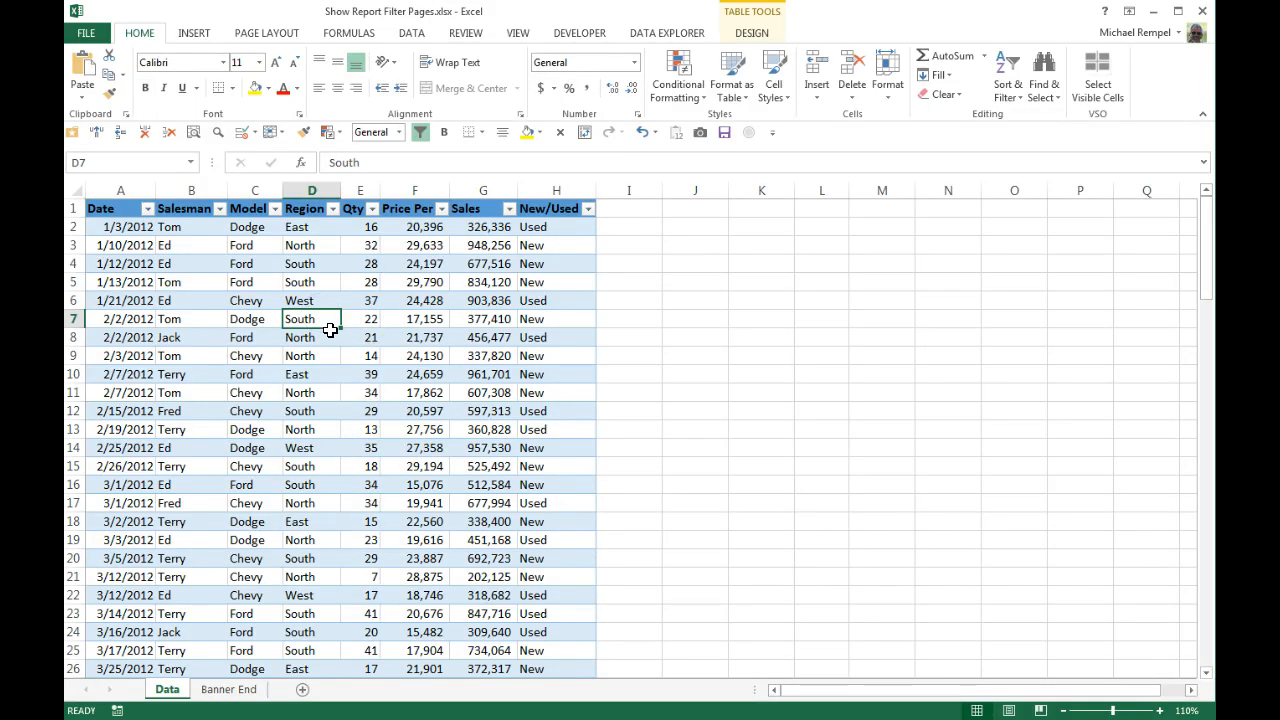
pyautogui.click(194, 33)
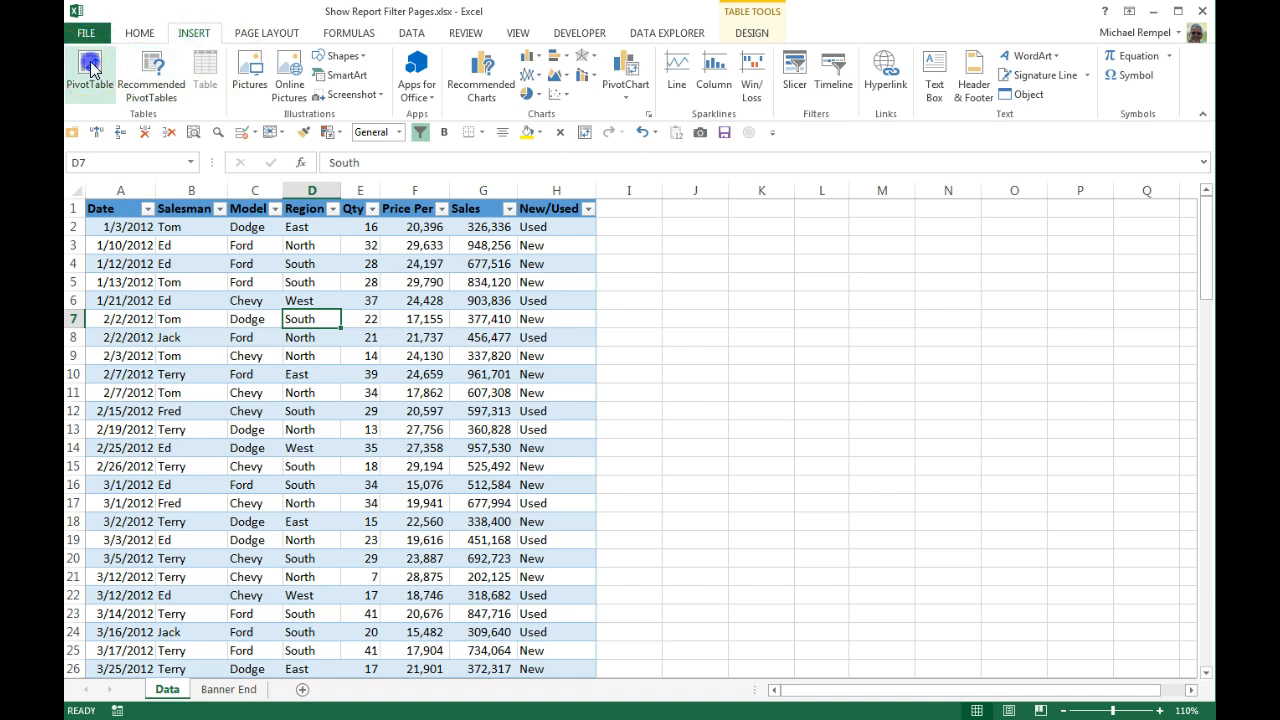
pyautogui.click(89, 70)
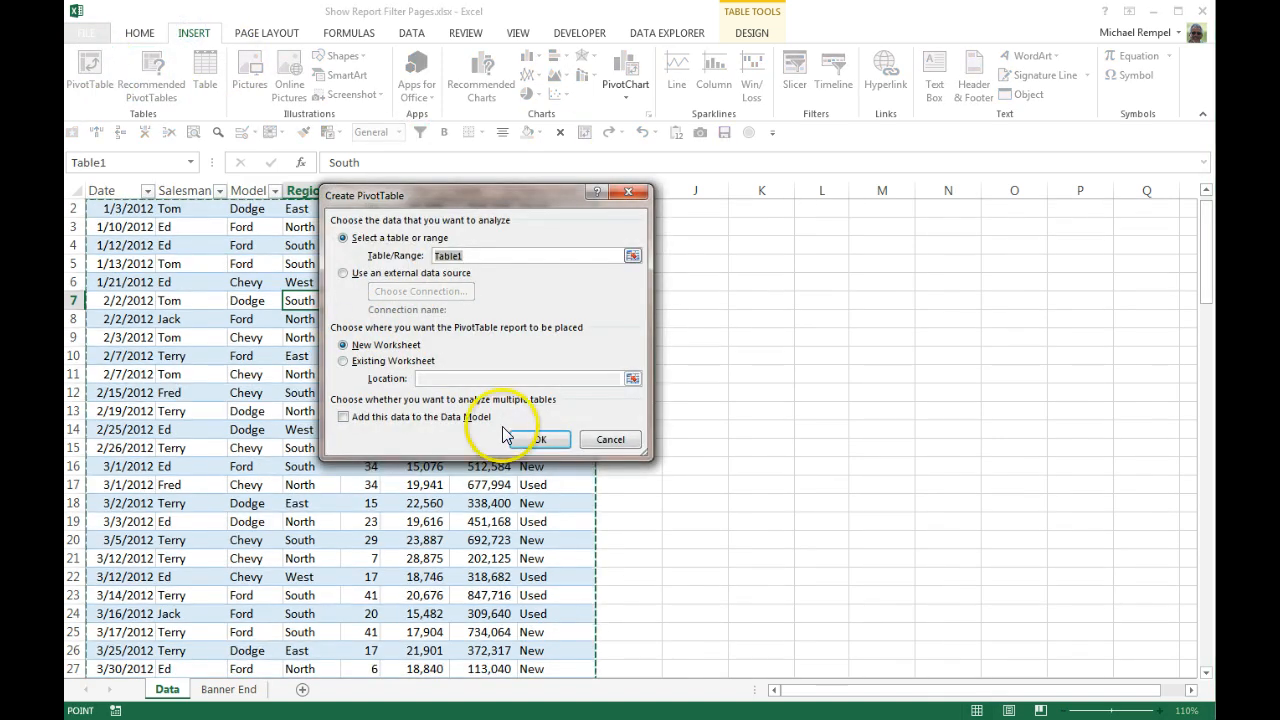
pyautogui.click(540, 439)
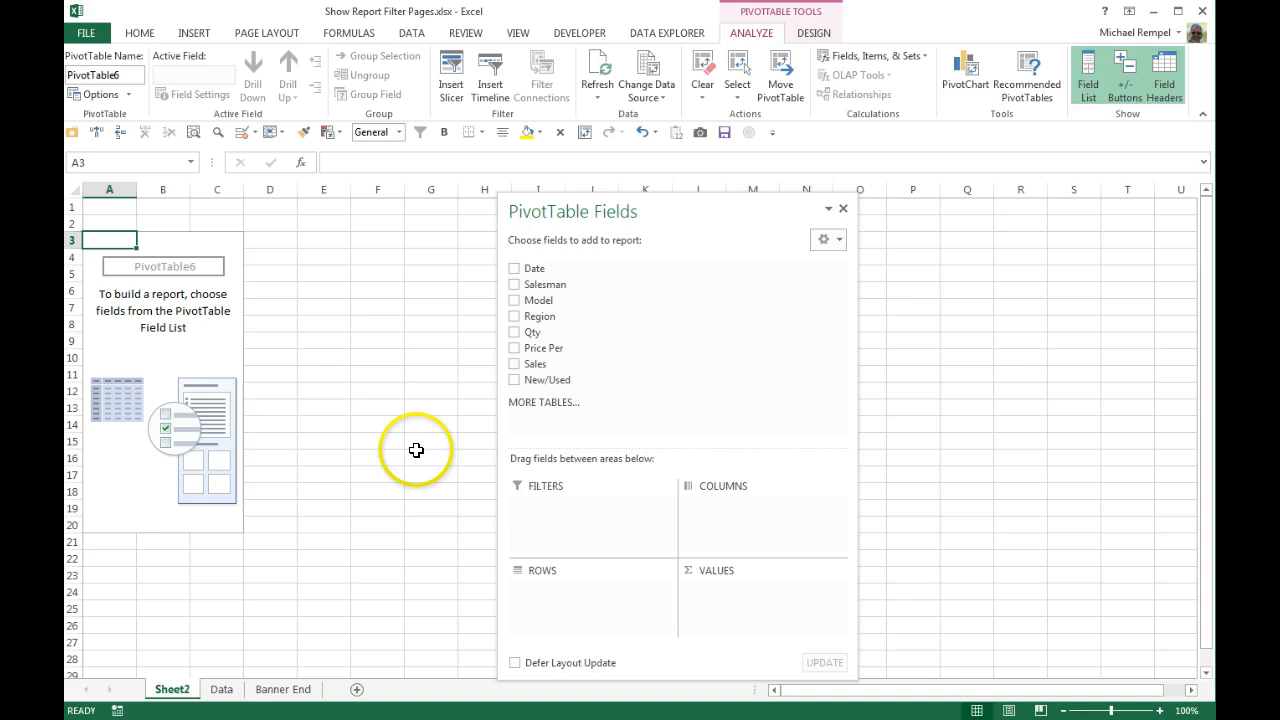
pyautogui.moveTo(545, 285)
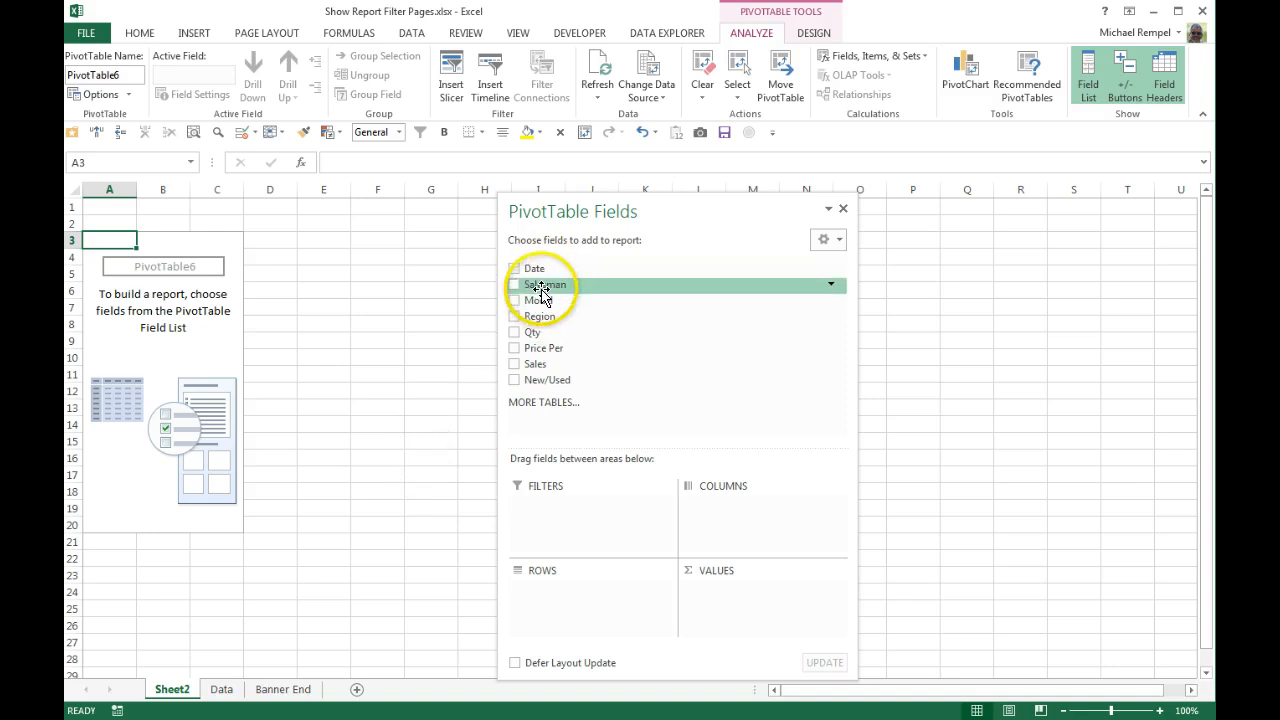
# Put Salesman in Rows, Model in Columns, Sales in Values, and New/Used and Region in Filters
pyautogui.click(514, 284)
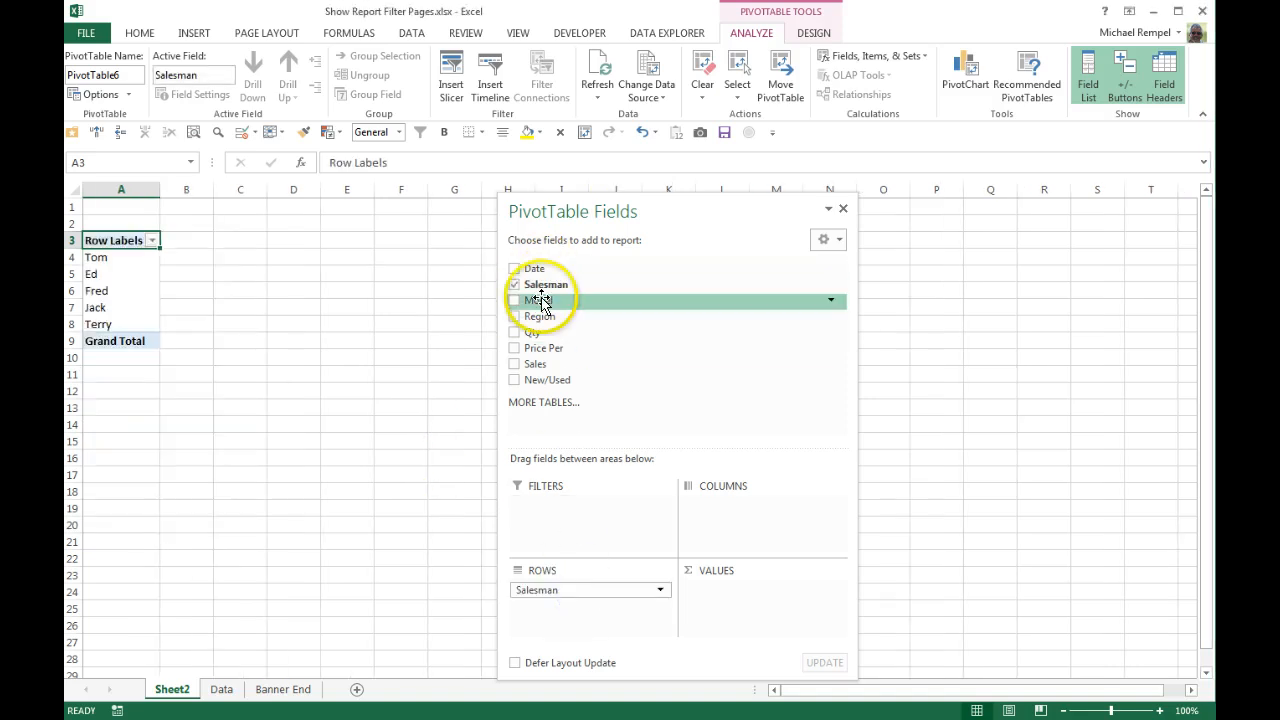
pyautogui.click(514, 300)
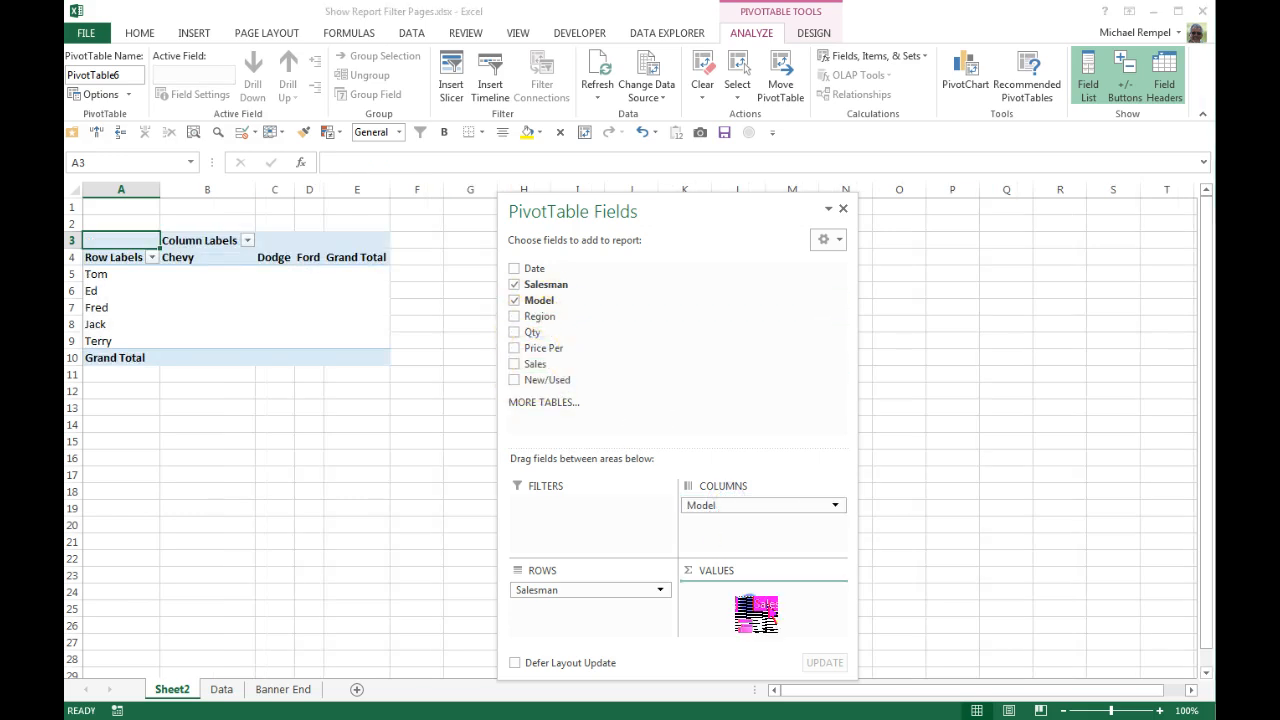
pyautogui.click(515, 363)
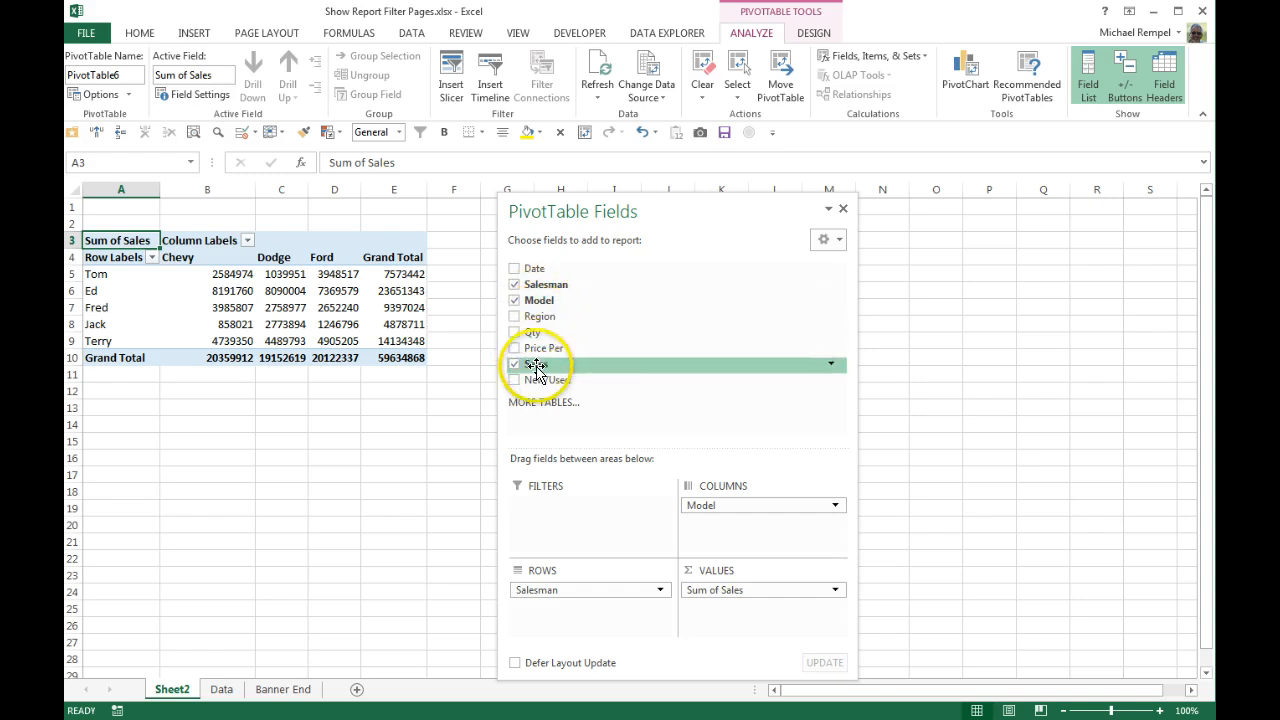
pyautogui.click(515, 380)
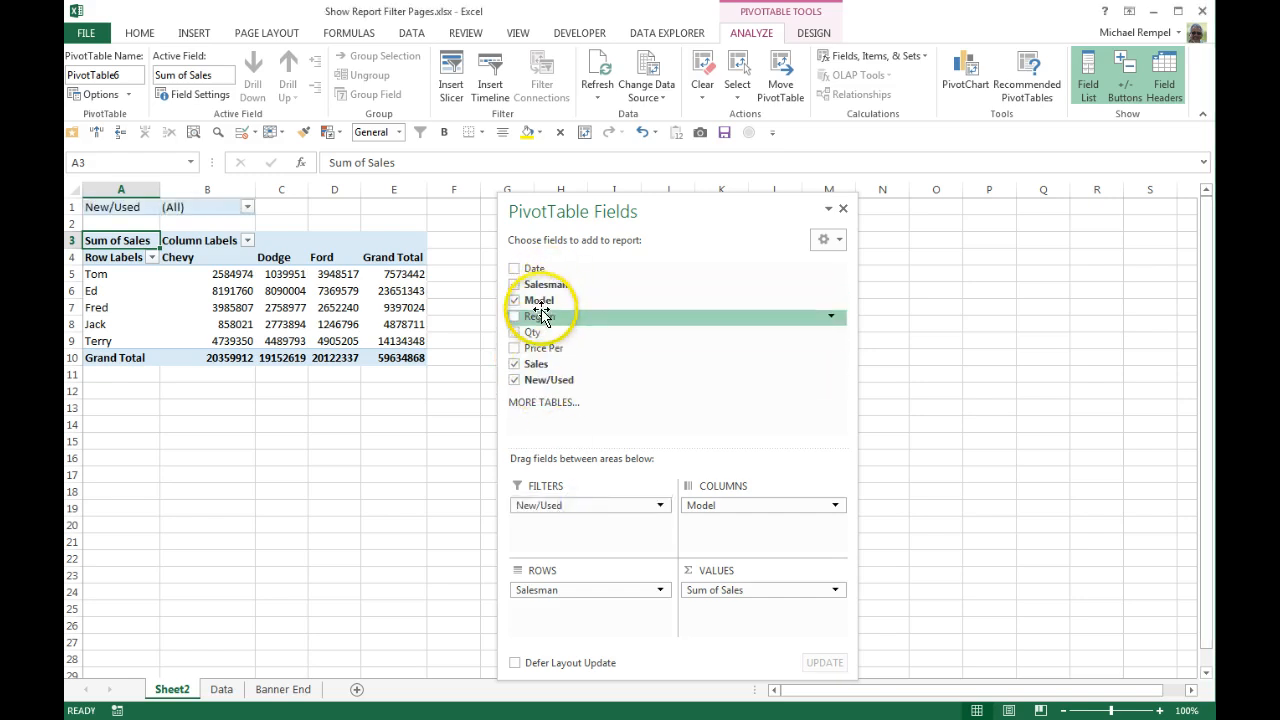
pyautogui.click(515, 316)
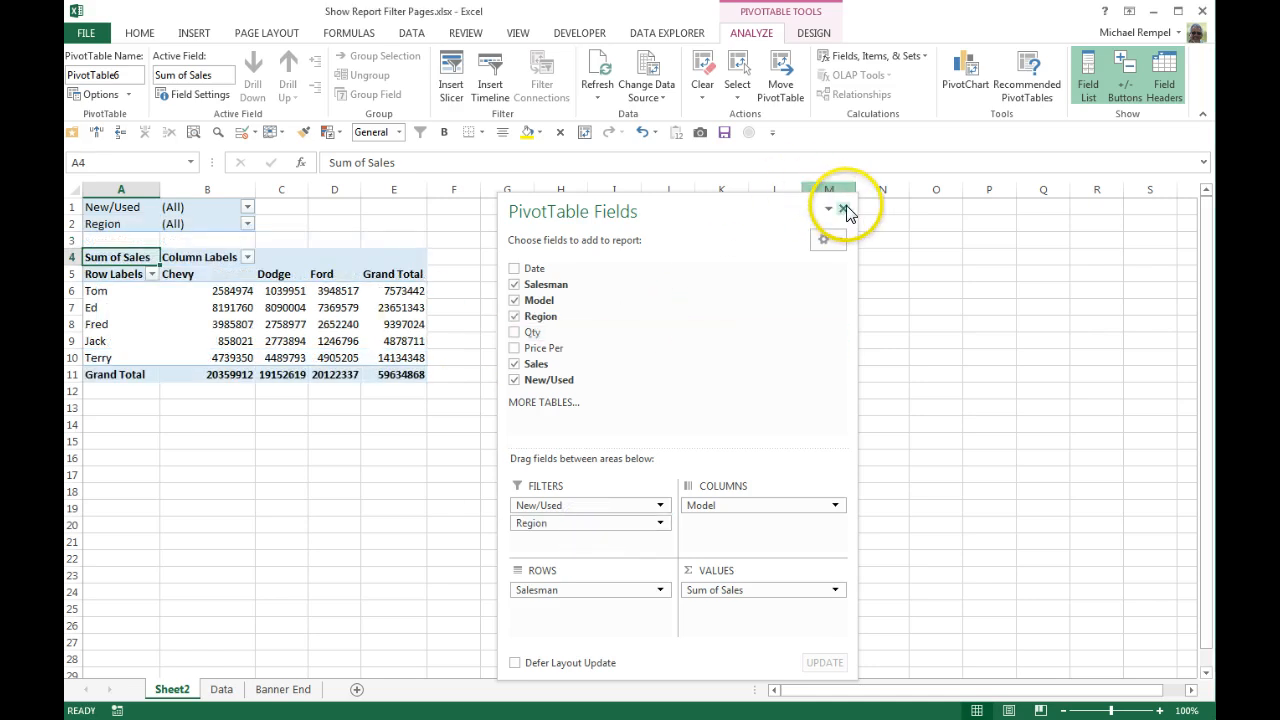
pyautogui.click(844, 209)
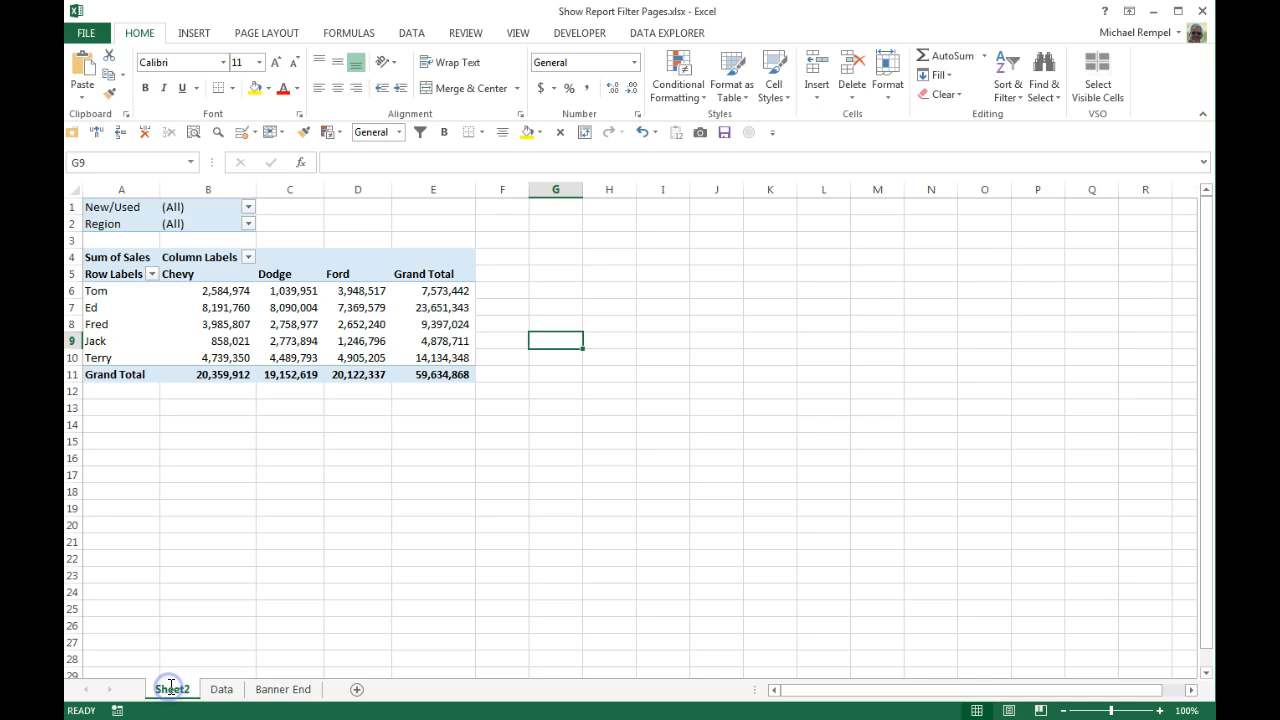
# Rename the pivot sheet to All and filter Region to East with multiple-item selection
pyautogui.doubleClick(171, 689)
pyautogui.write('All')
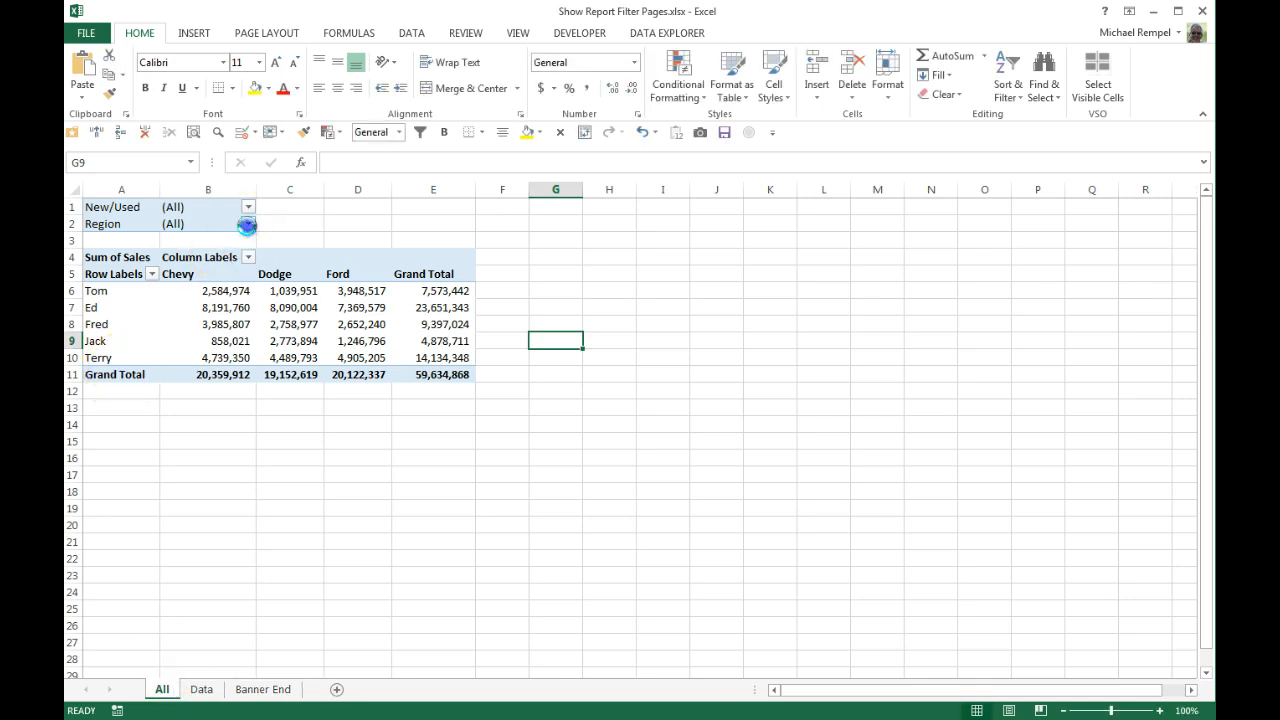
pyautogui.click(247, 223)
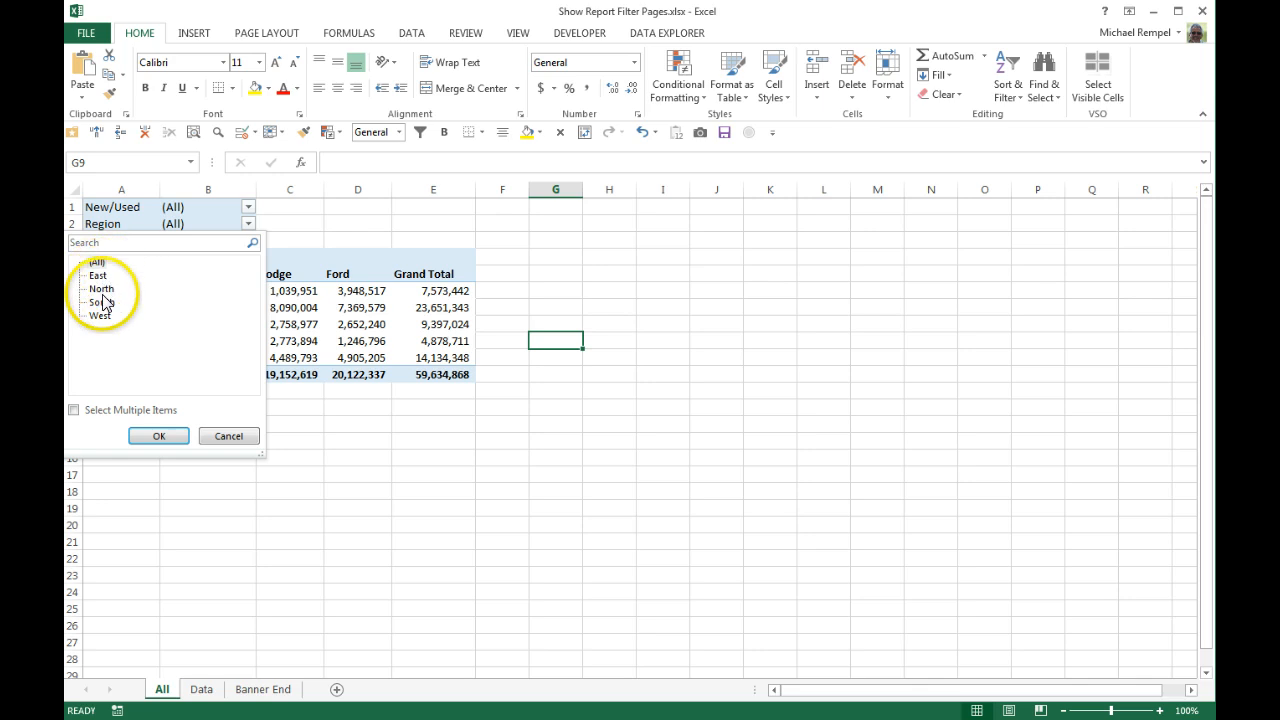
pyautogui.click(73, 410)
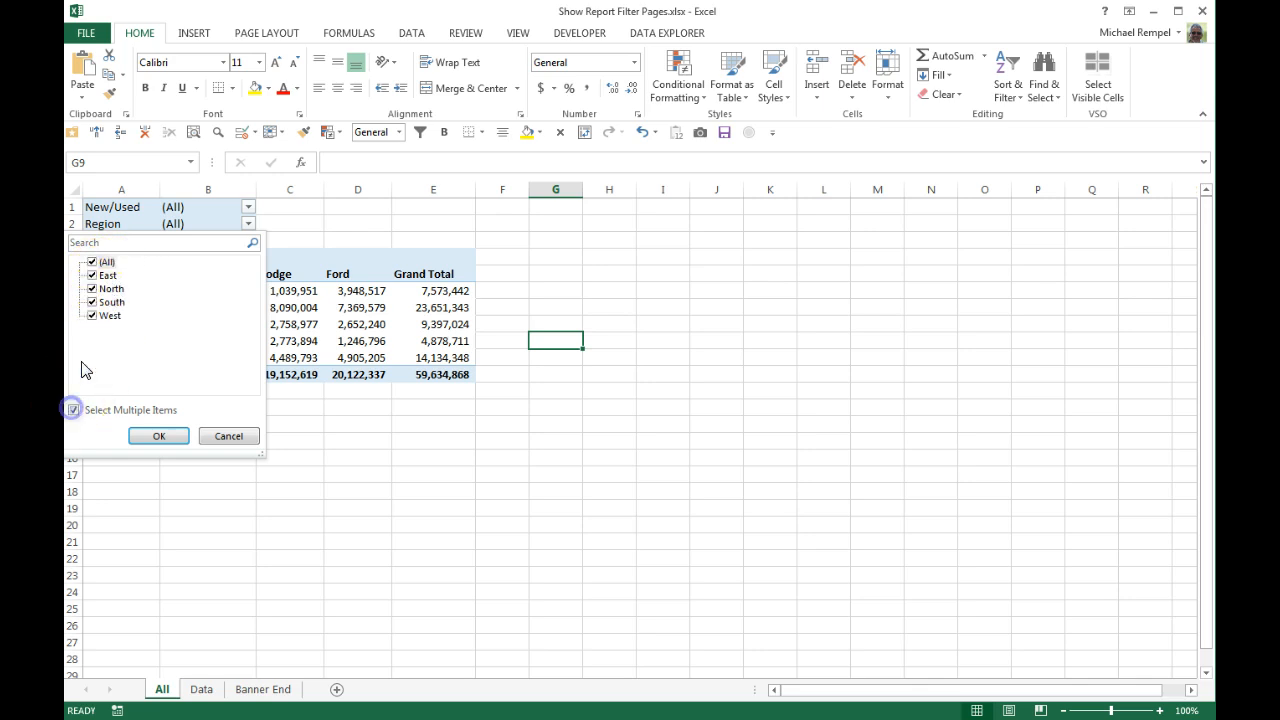
pyautogui.click(106, 275)
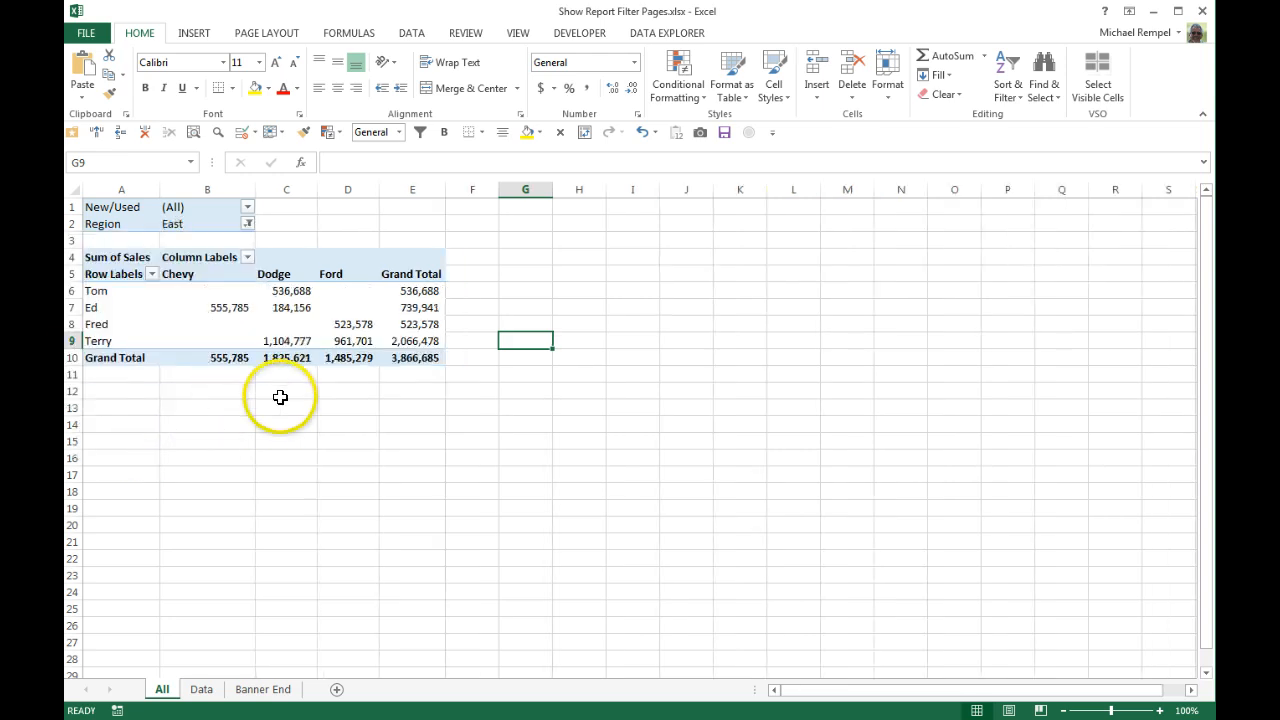
# Switch the Region filter to North, then reset it to all regions
pyautogui.click(247, 223)
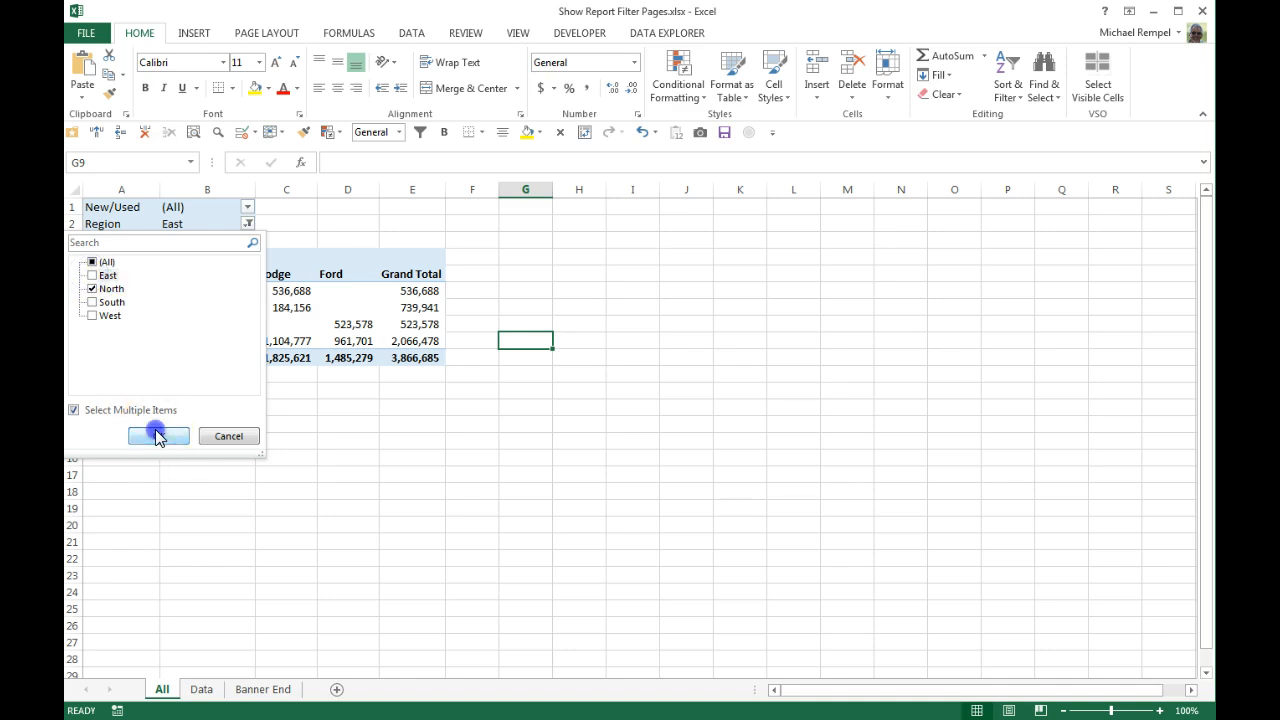
pyautogui.click(157, 435)
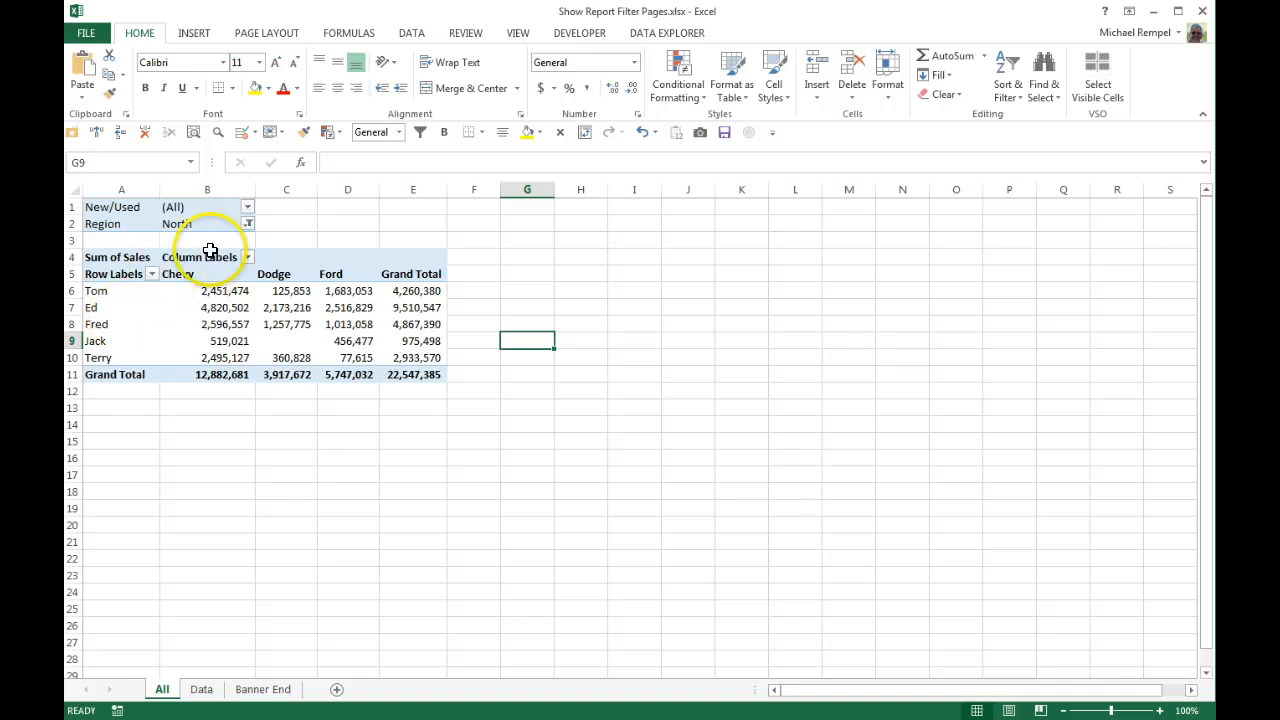
pyautogui.click(247, 223)
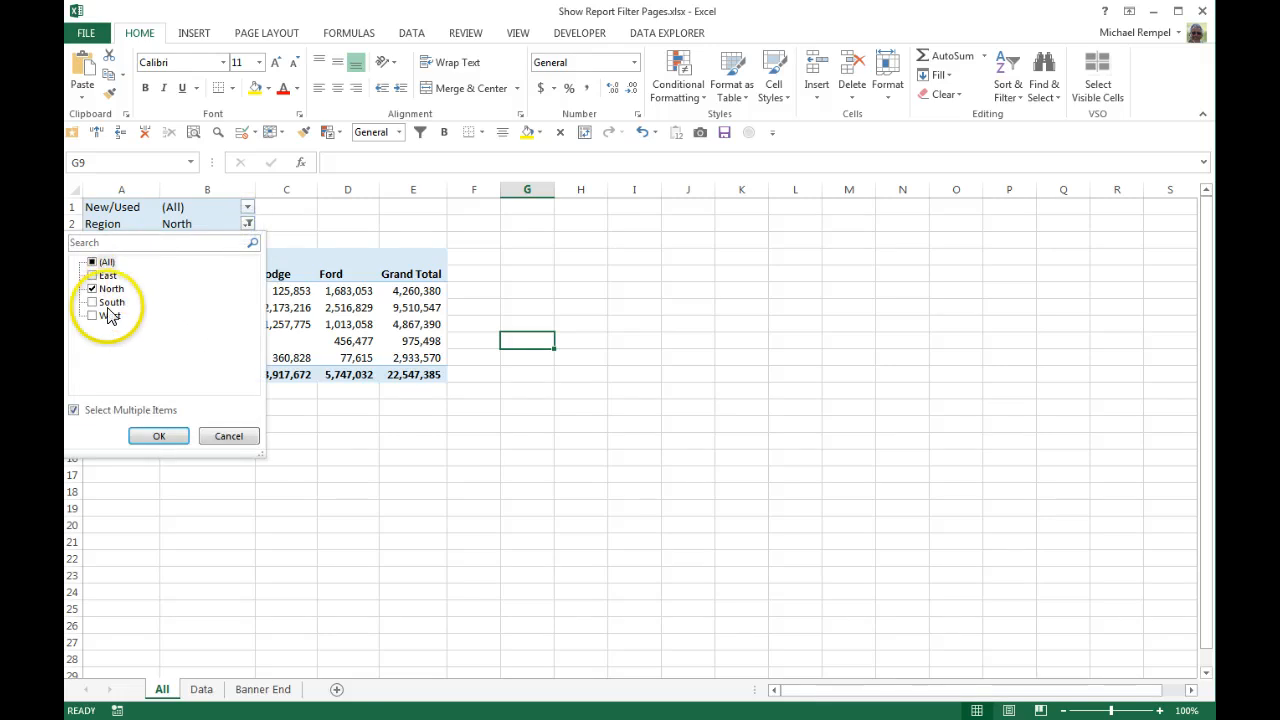
pyautogui.click(92, 261)
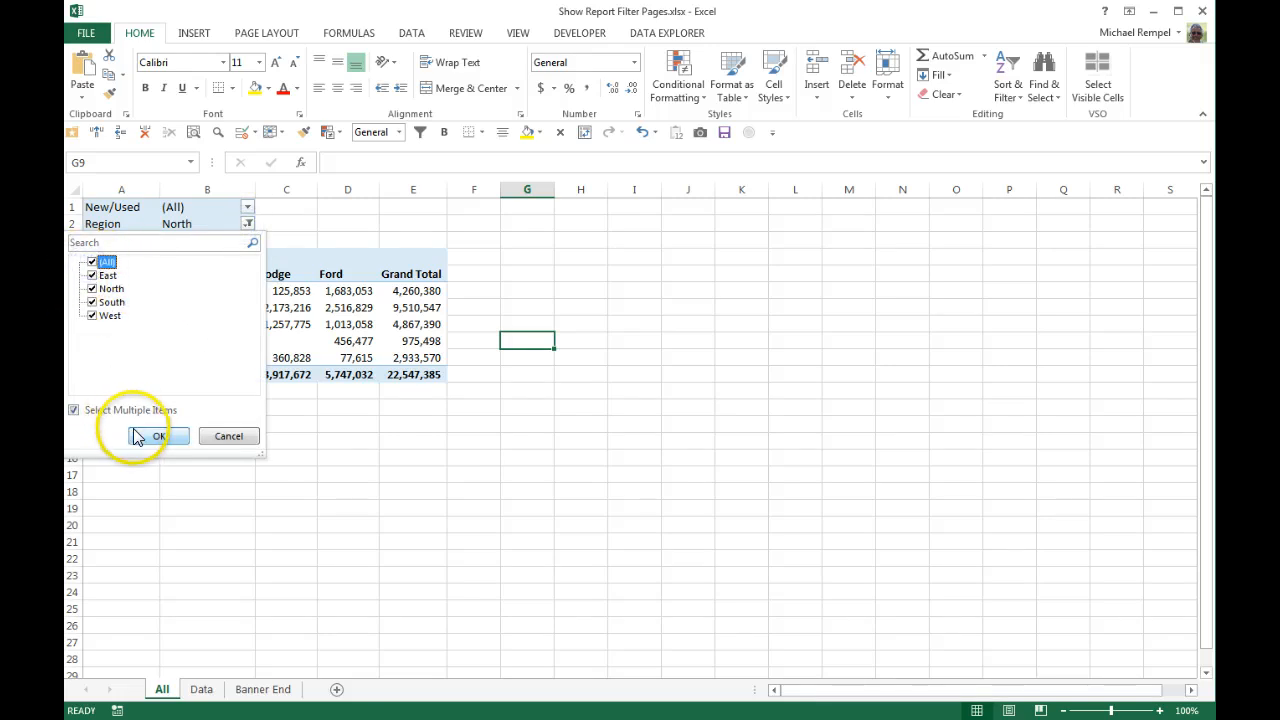
pyautogui.click(158, 436)
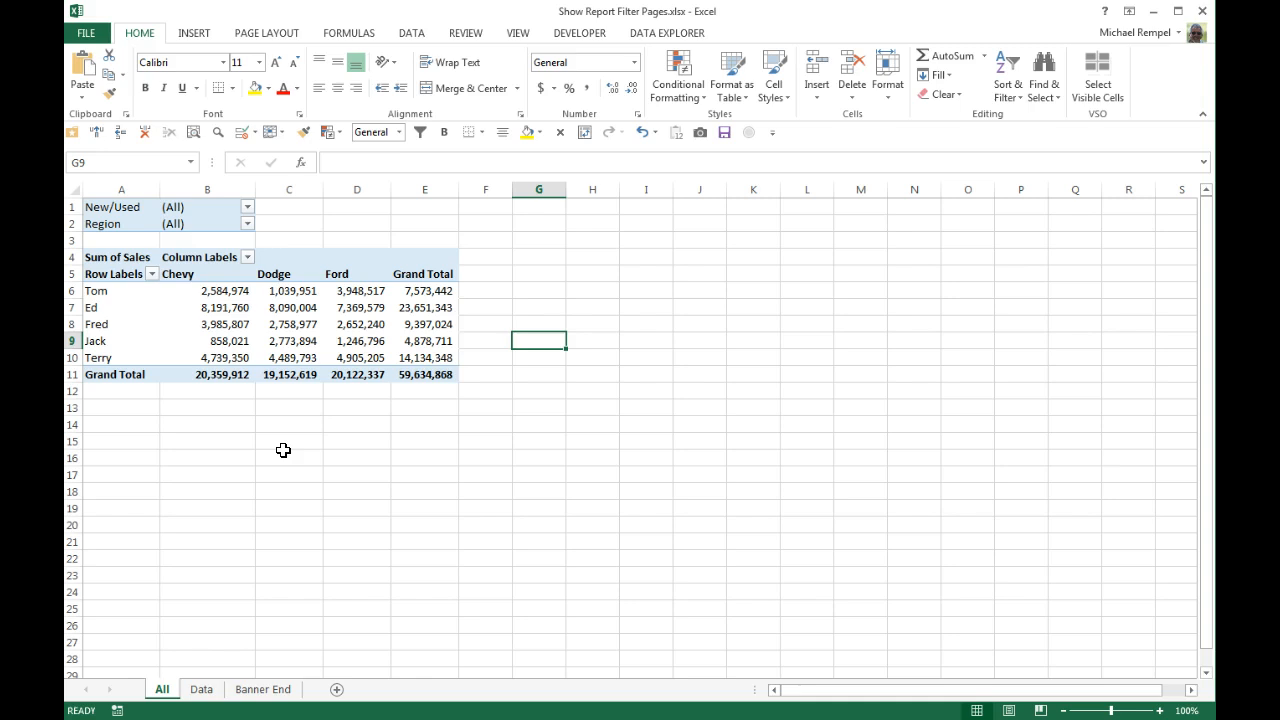
pyautogui.click(289, 324)
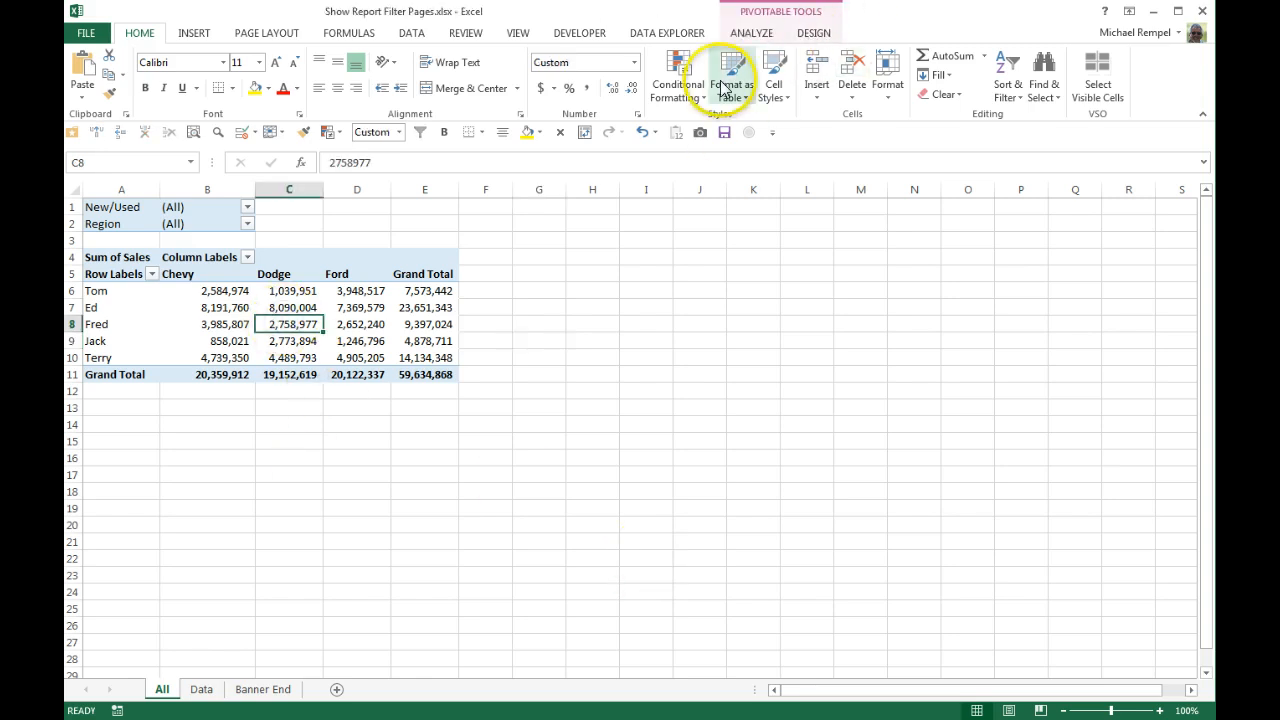
pyautogui.moveTo(774, 80)
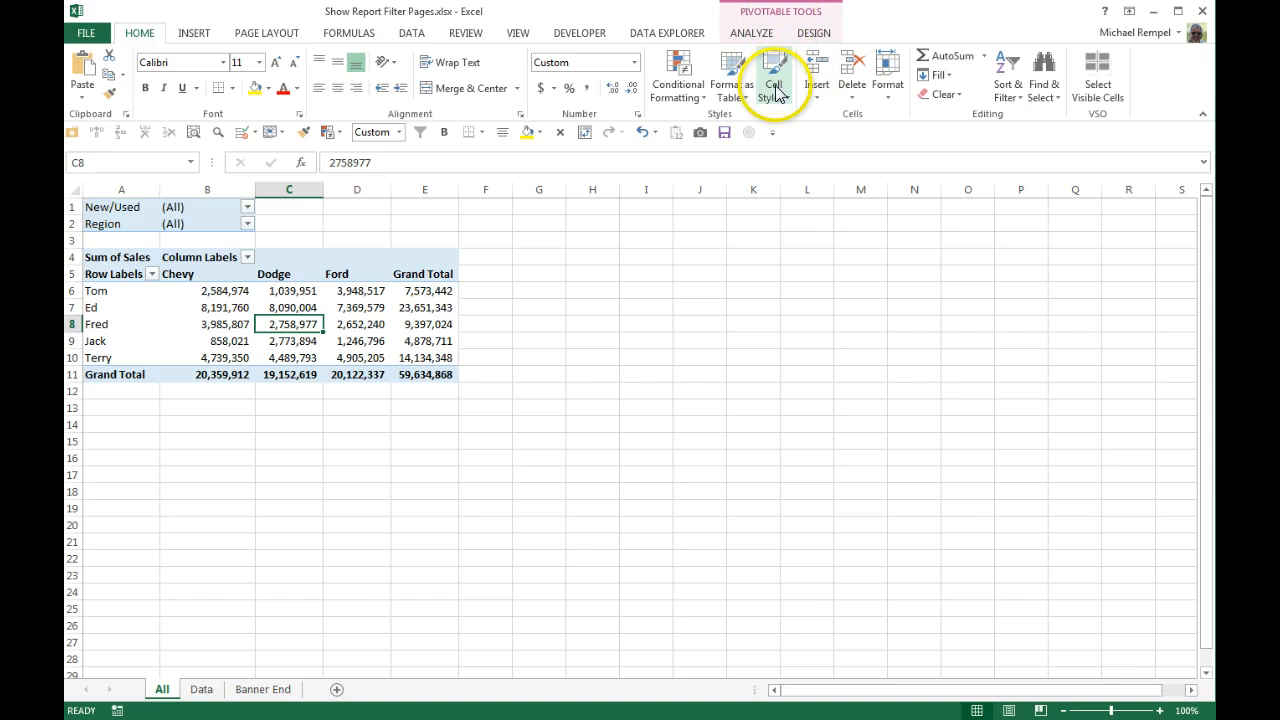
# Run Show Report Filter Pages on Region to generate East, North, South and West sheets
pyautogui.click(751, 33)
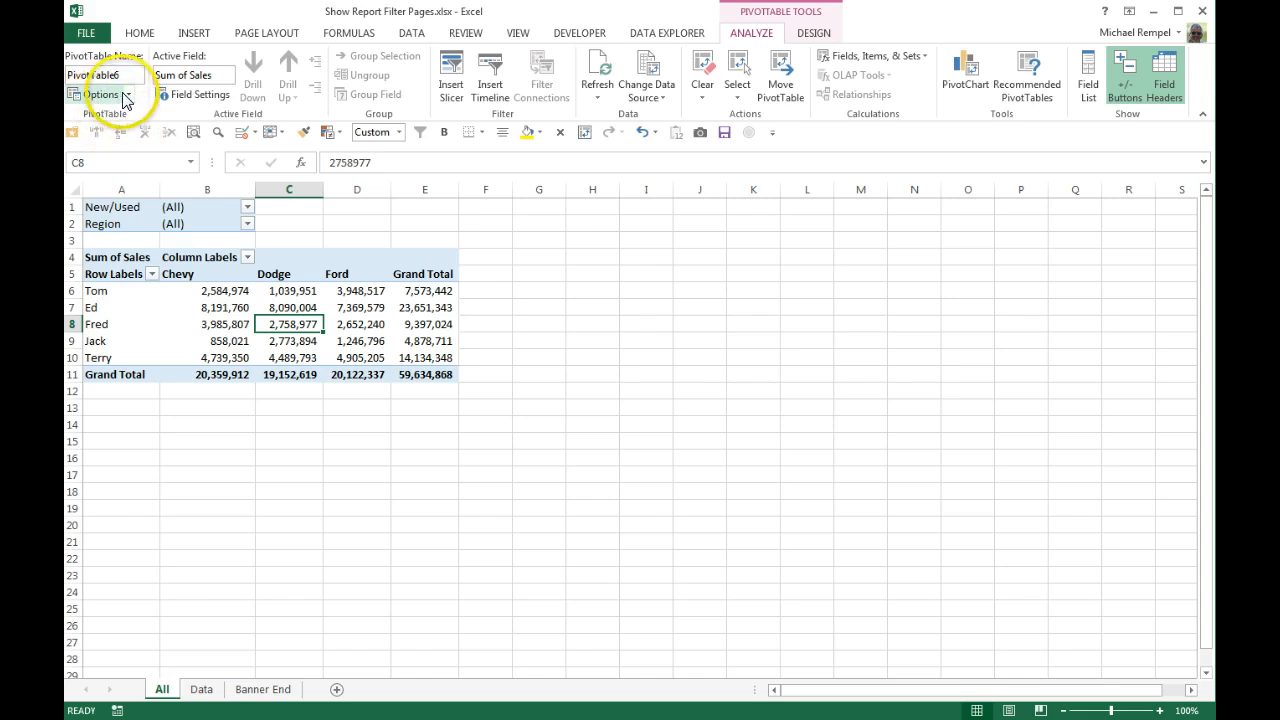
pyautogui.click(100, 94)
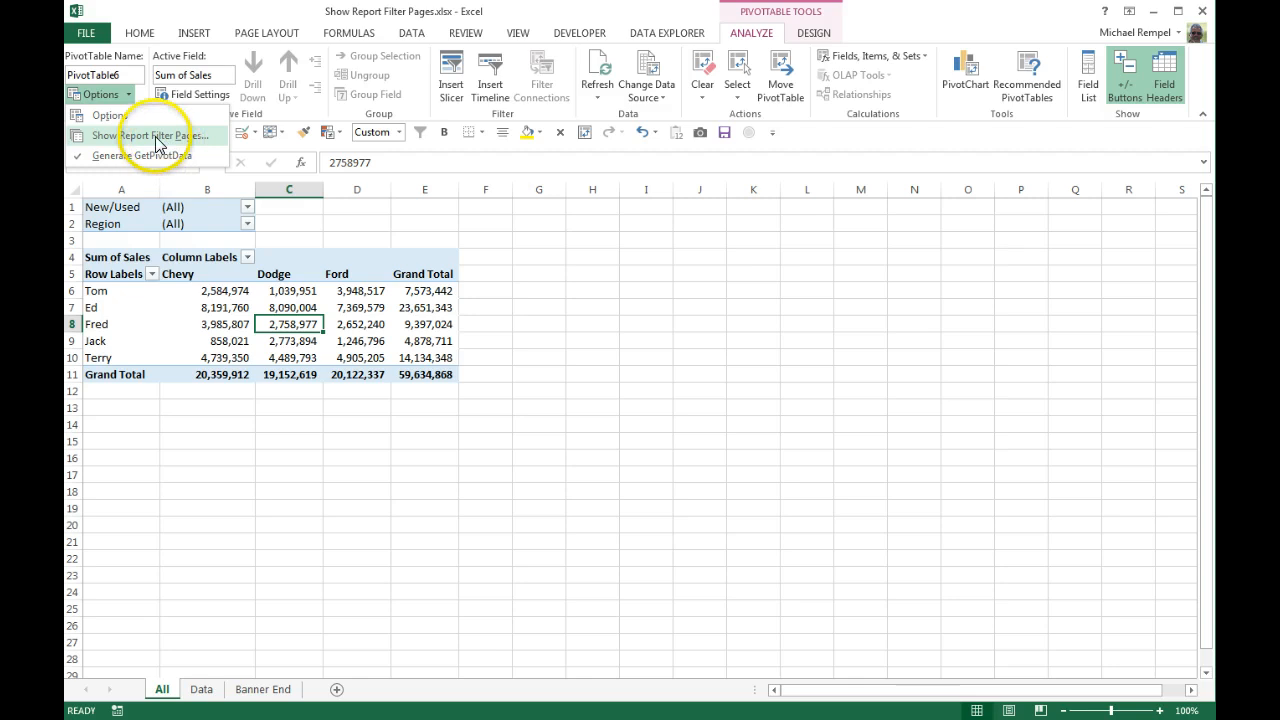
pyautogui.click(157, 135)
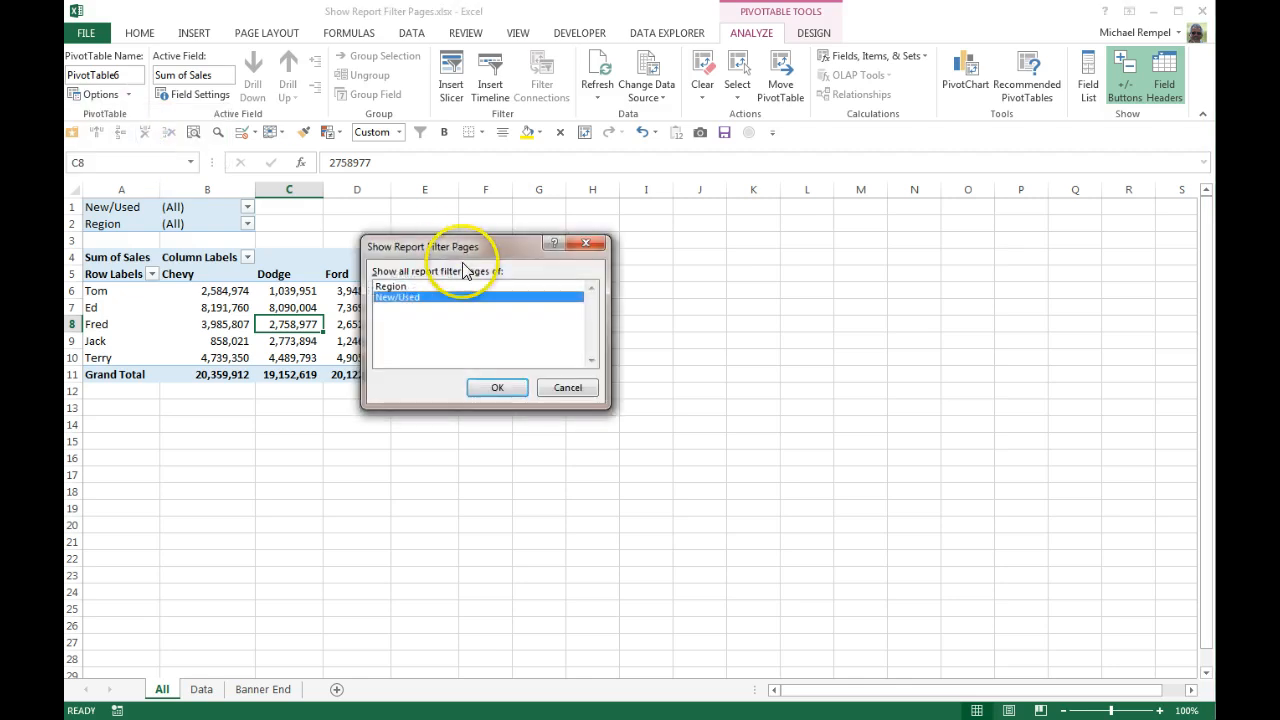
pyautogui.click(455, 312)
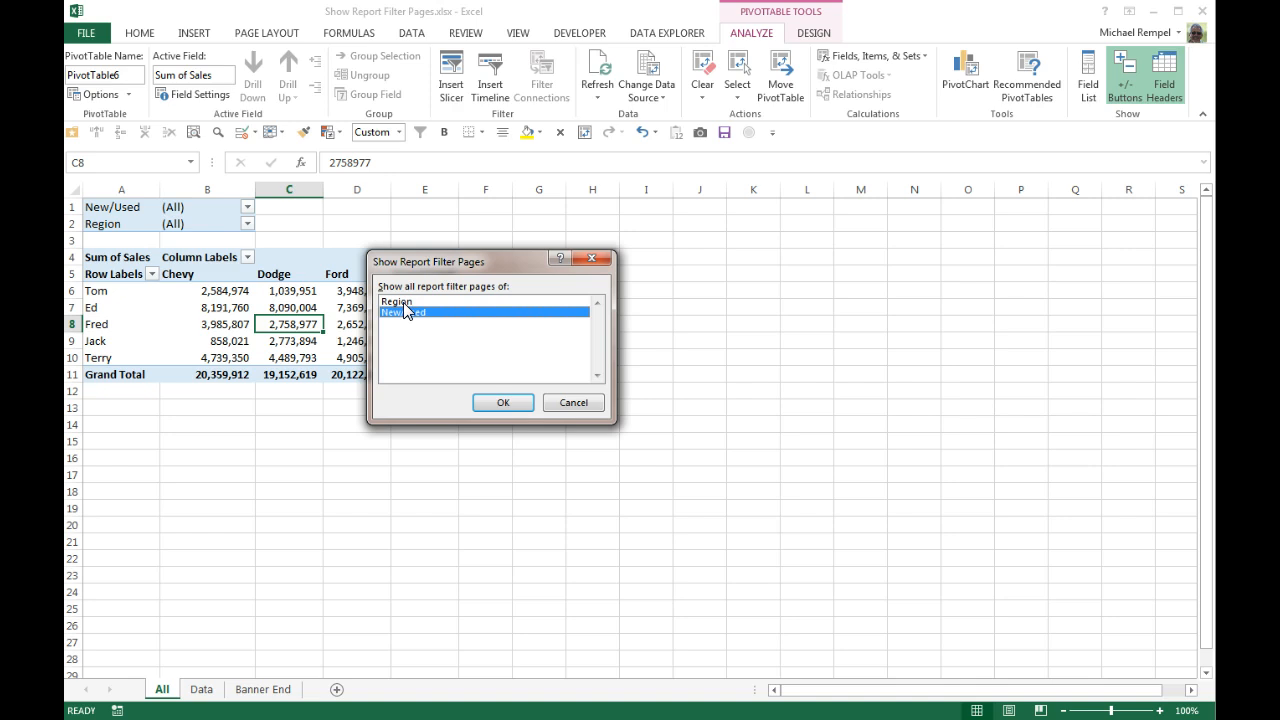
pyautogui.click(396, 301)
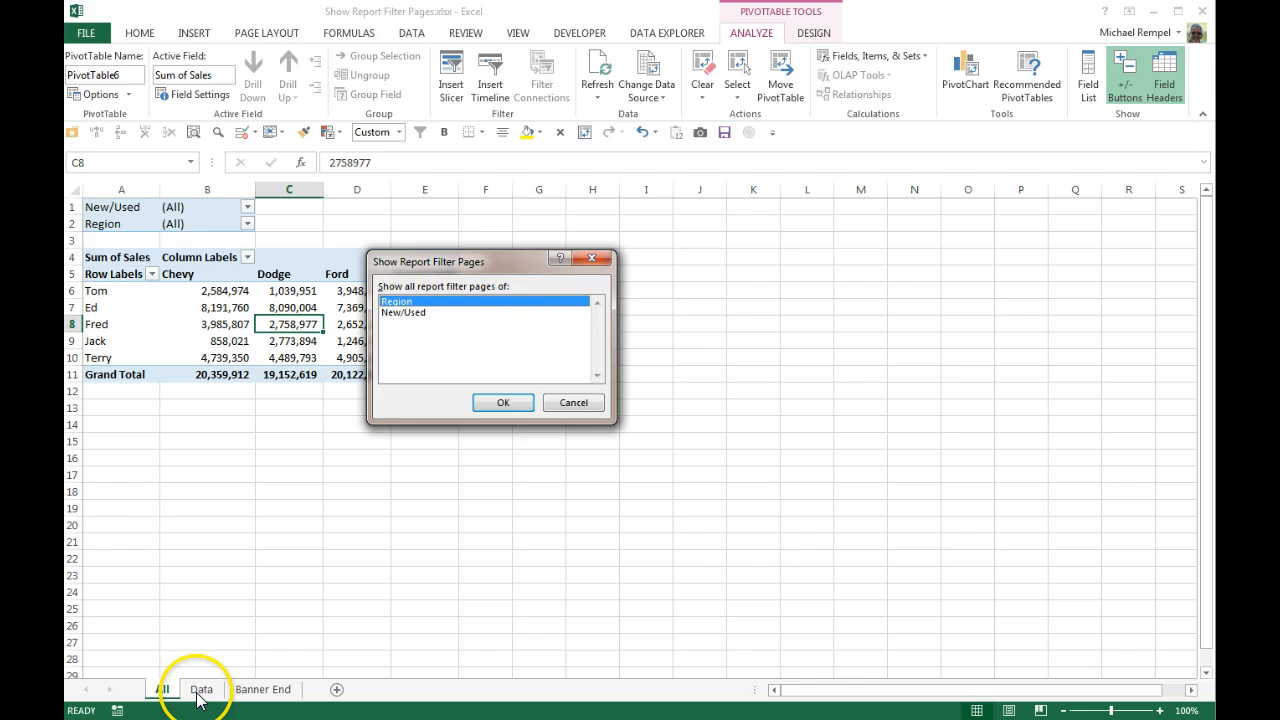
pyautogui.click(503, 402)
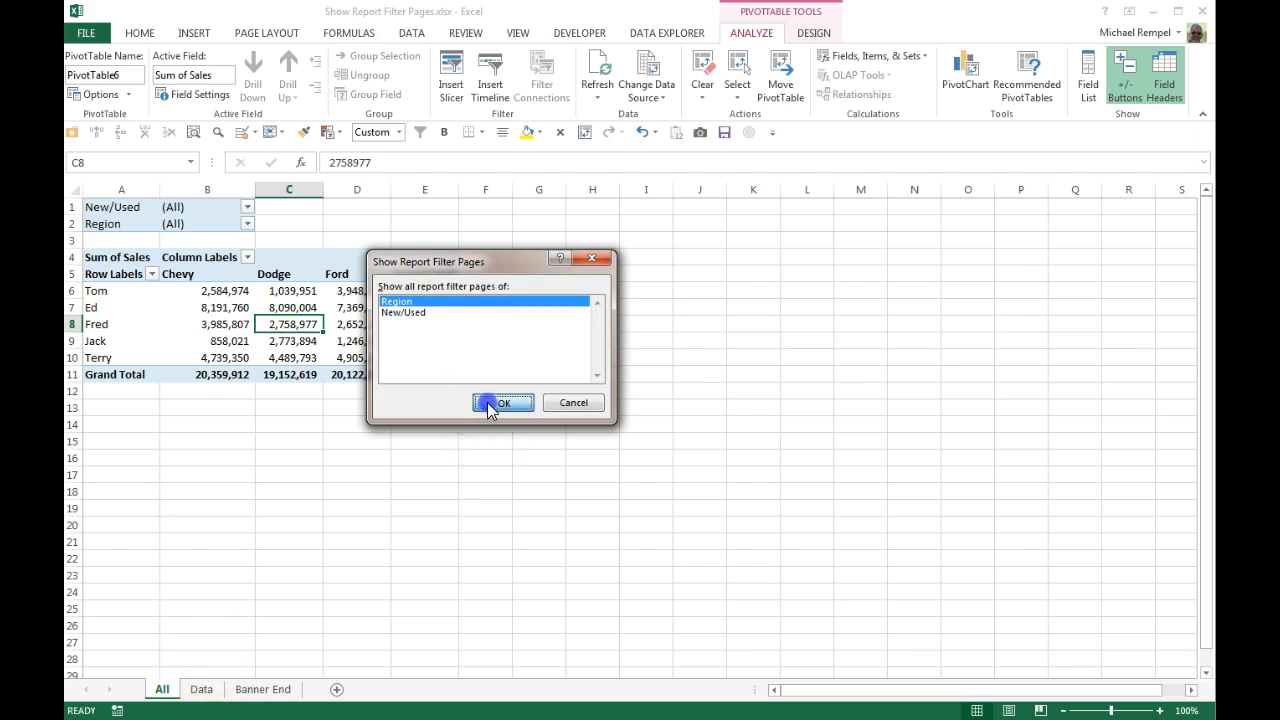
pyautogui.click(503, 402)
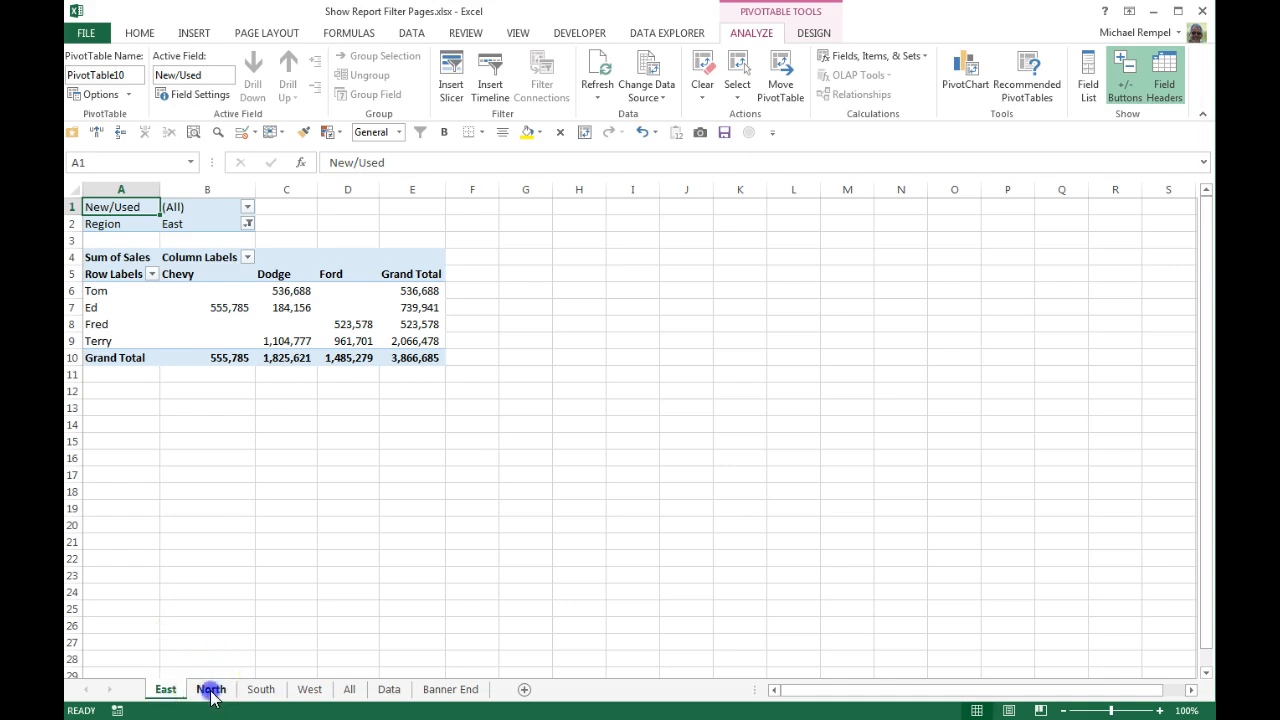
# Browse the South, West and East sheets, check East's Region filter, then view North
pyautogui.click(260, 689)
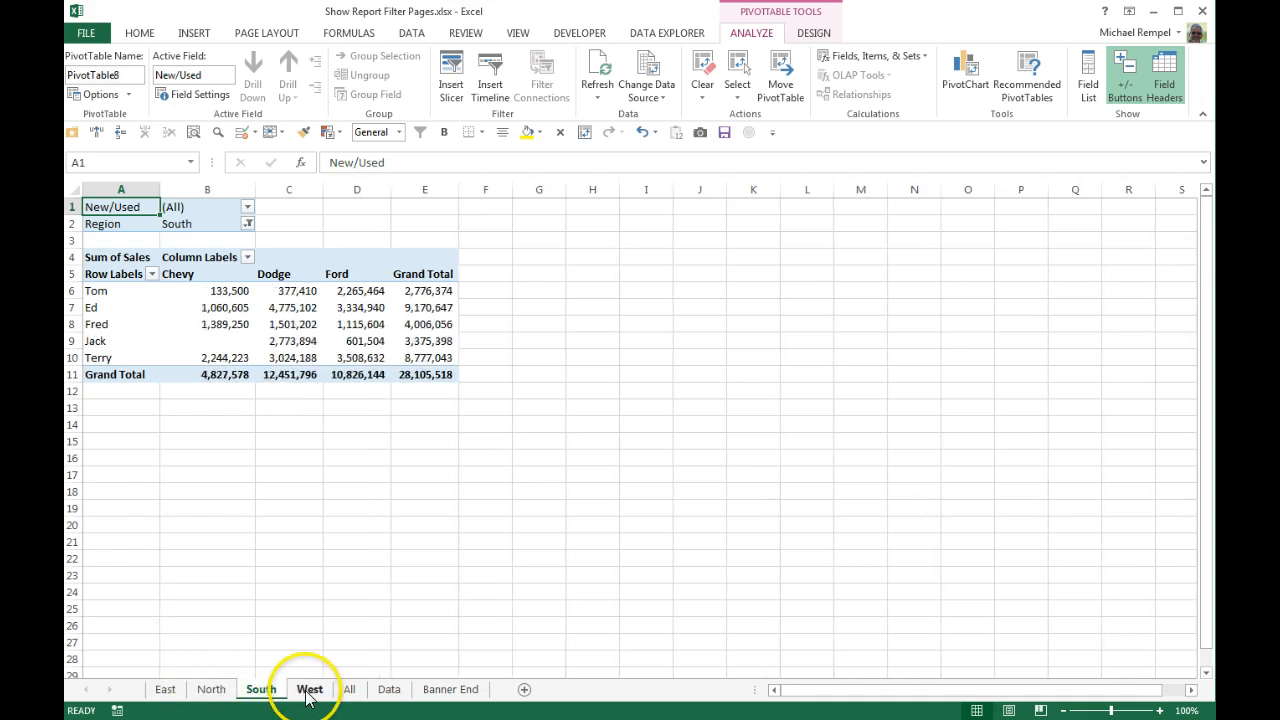
pyautogui.click(349, 689)
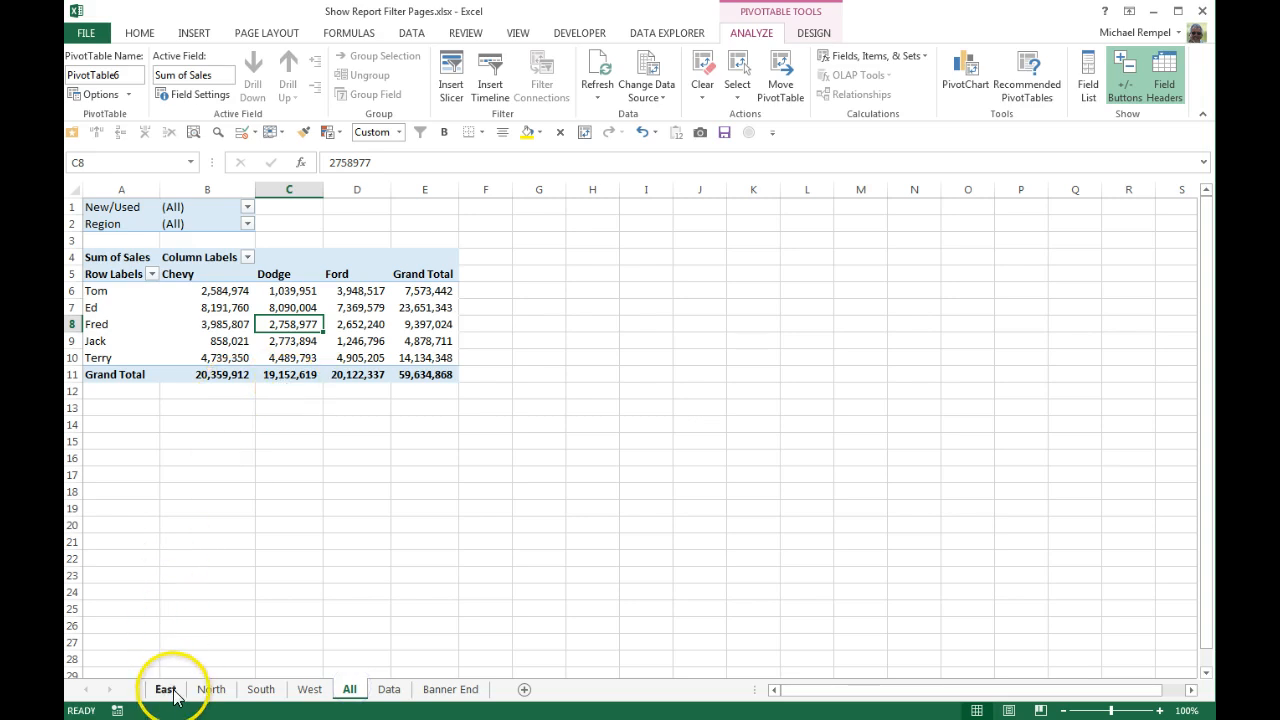
pyautogui.click(165, 689)
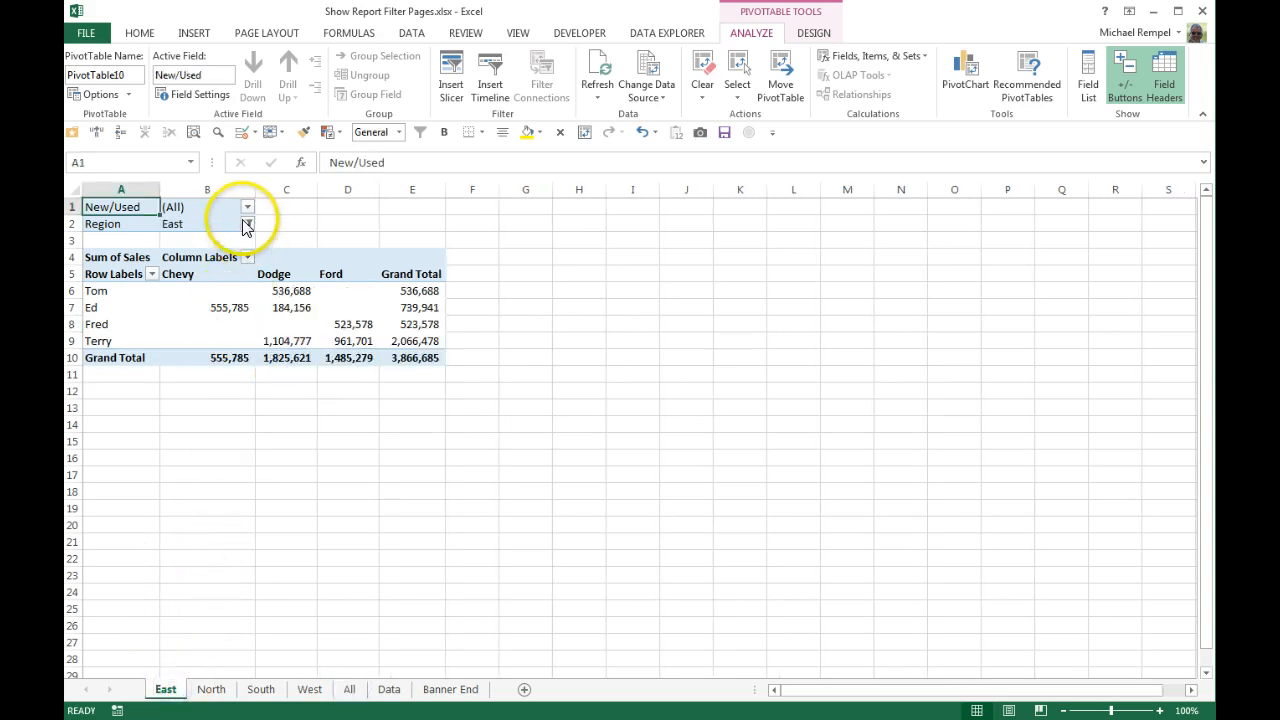
pyautogui.click(247, 223)
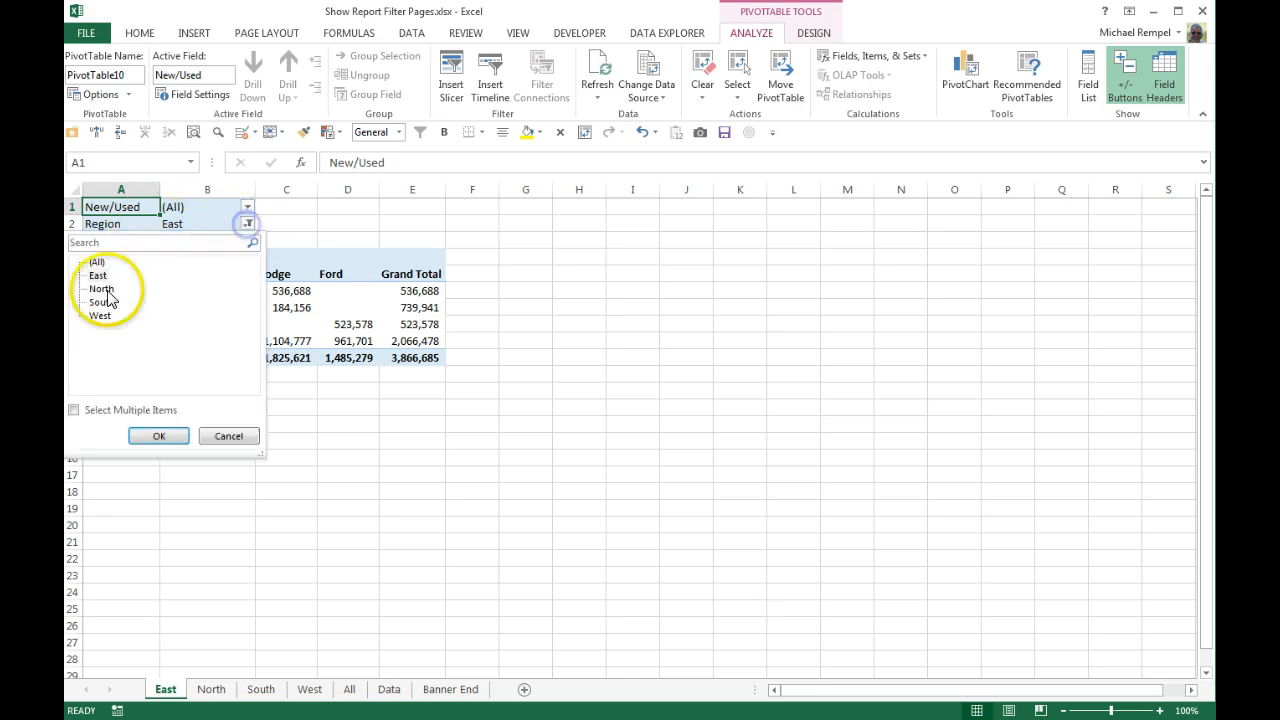
pyautogui.click(158, 436)
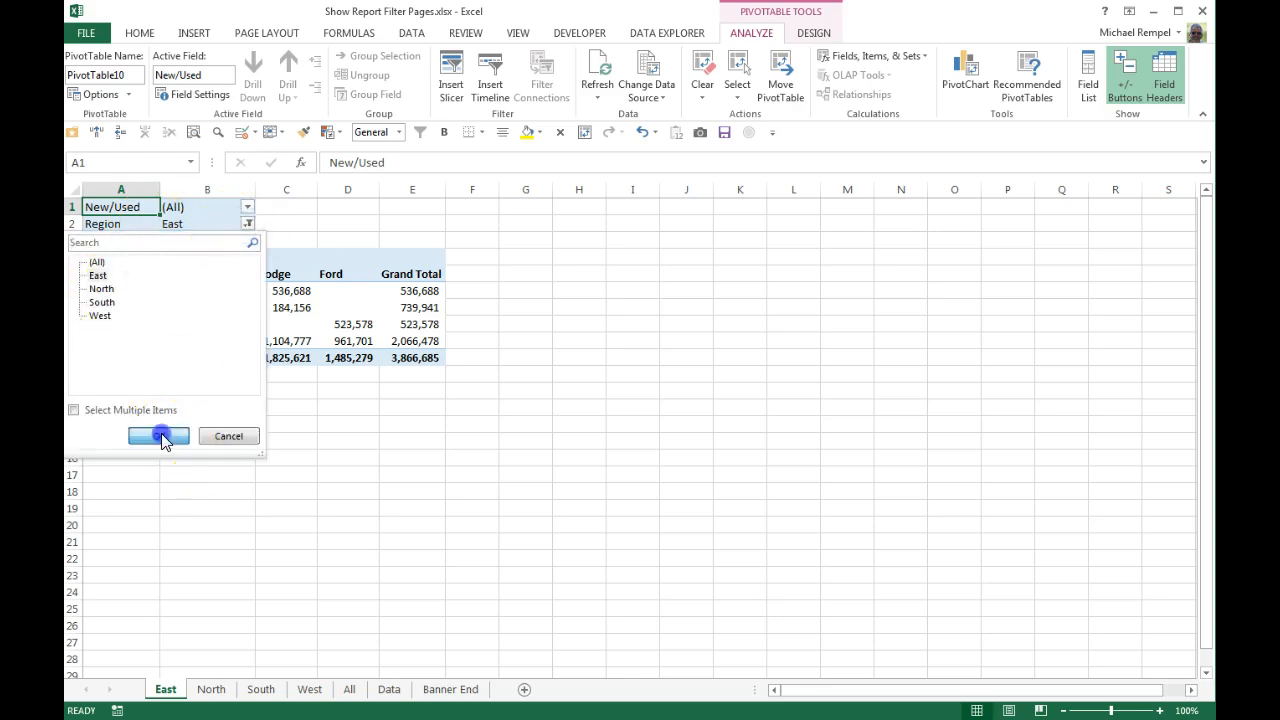
pyautogui.click(157, 436)
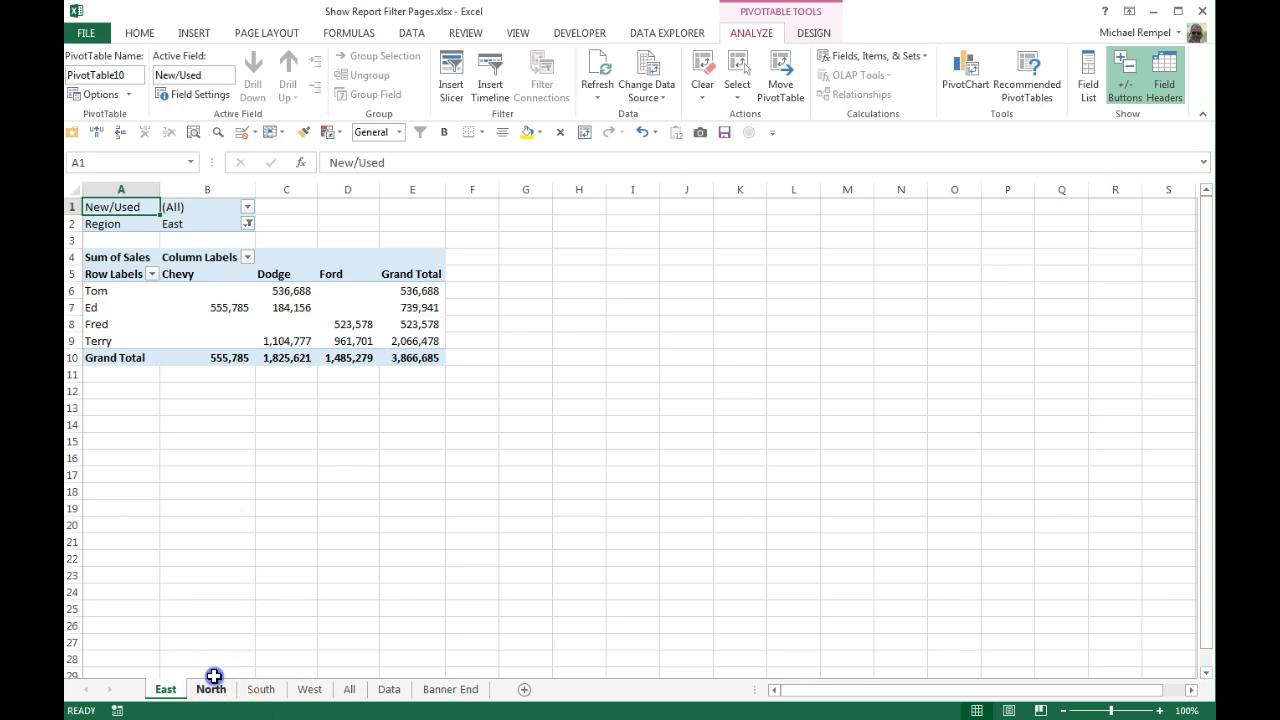
pyautogui.click(210, 689)
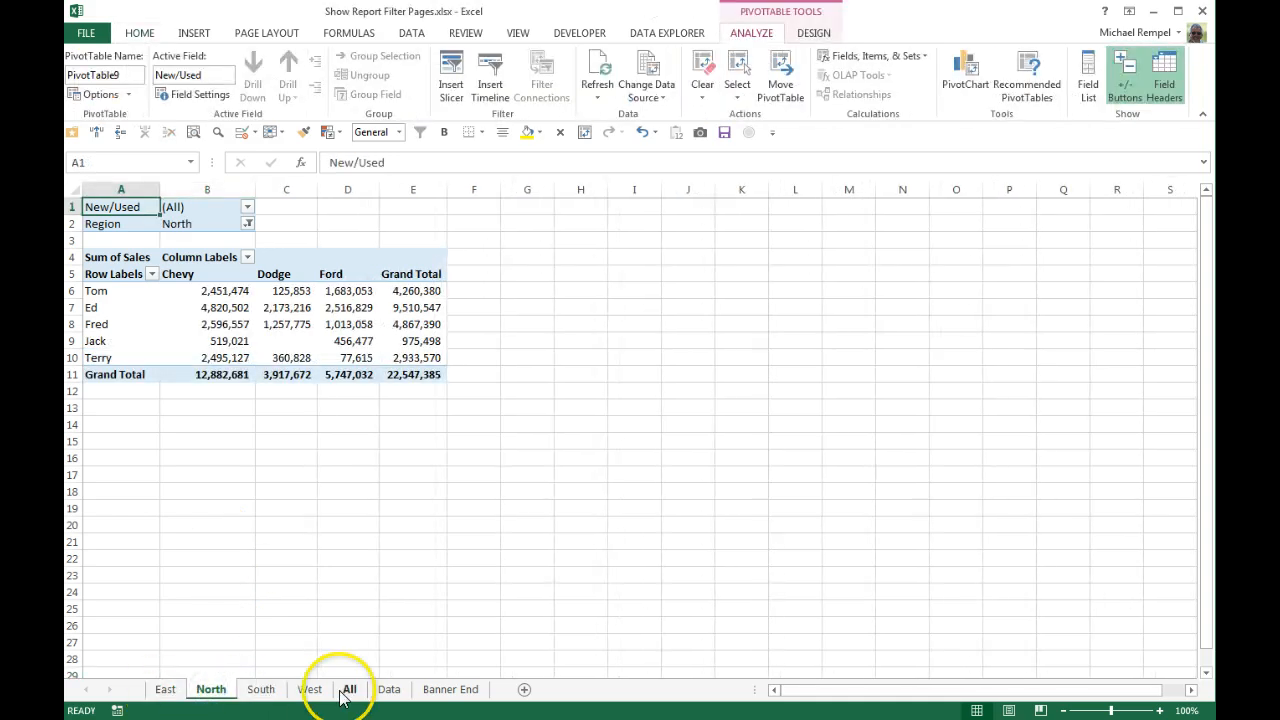
pyautogui.moveTo(349, 650)
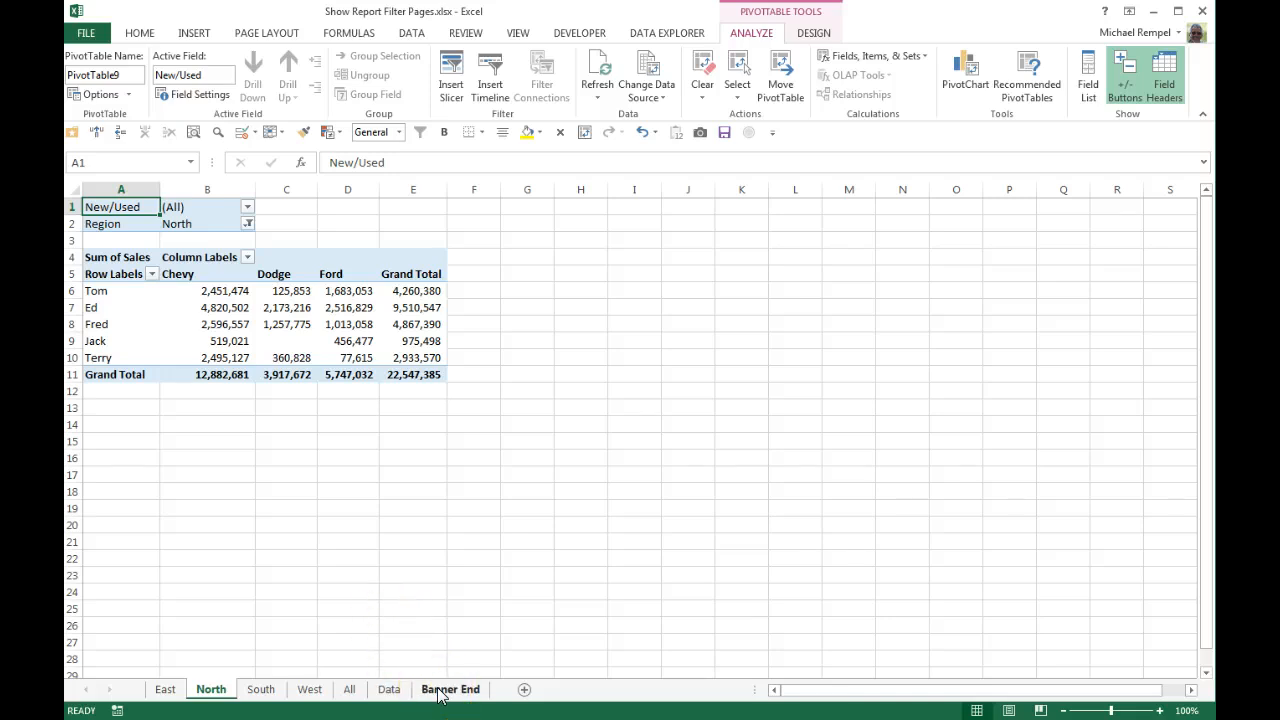
# Cancel Show Report Filter Pages with Region selected, then display the Banner End sheet
pyautogui.click(99, 94)
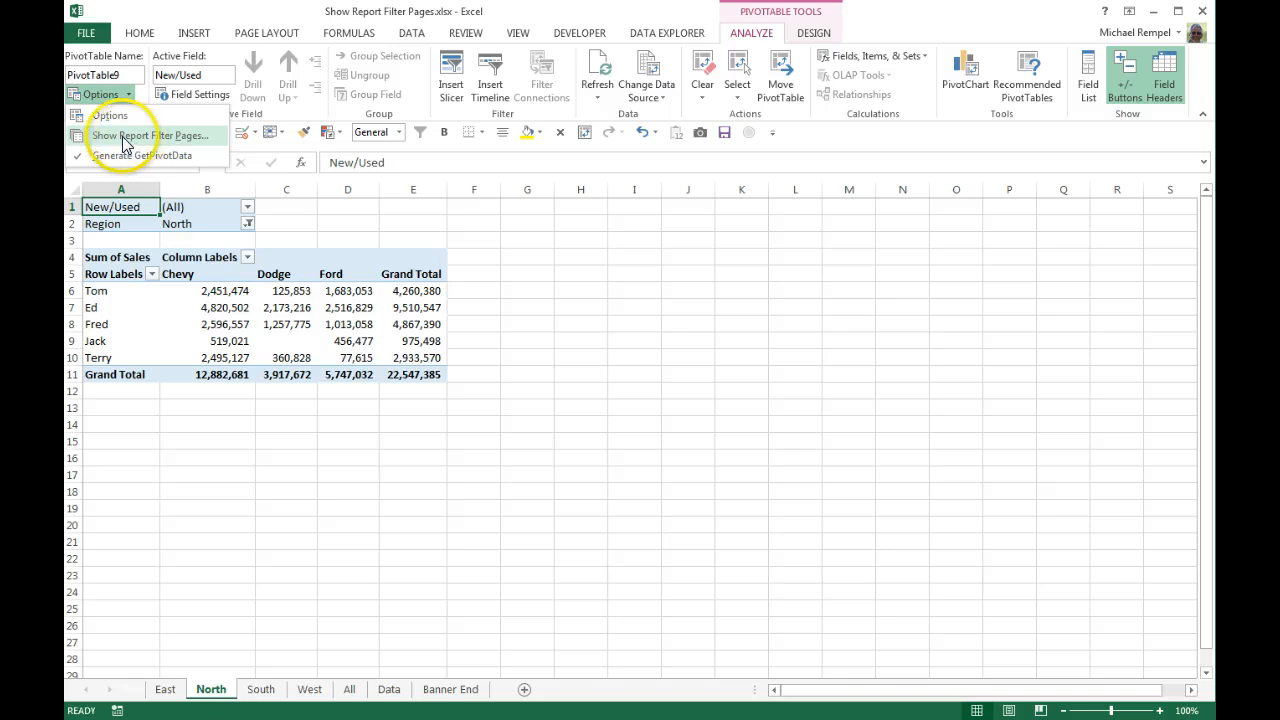
pyautogui.click(151, 135)
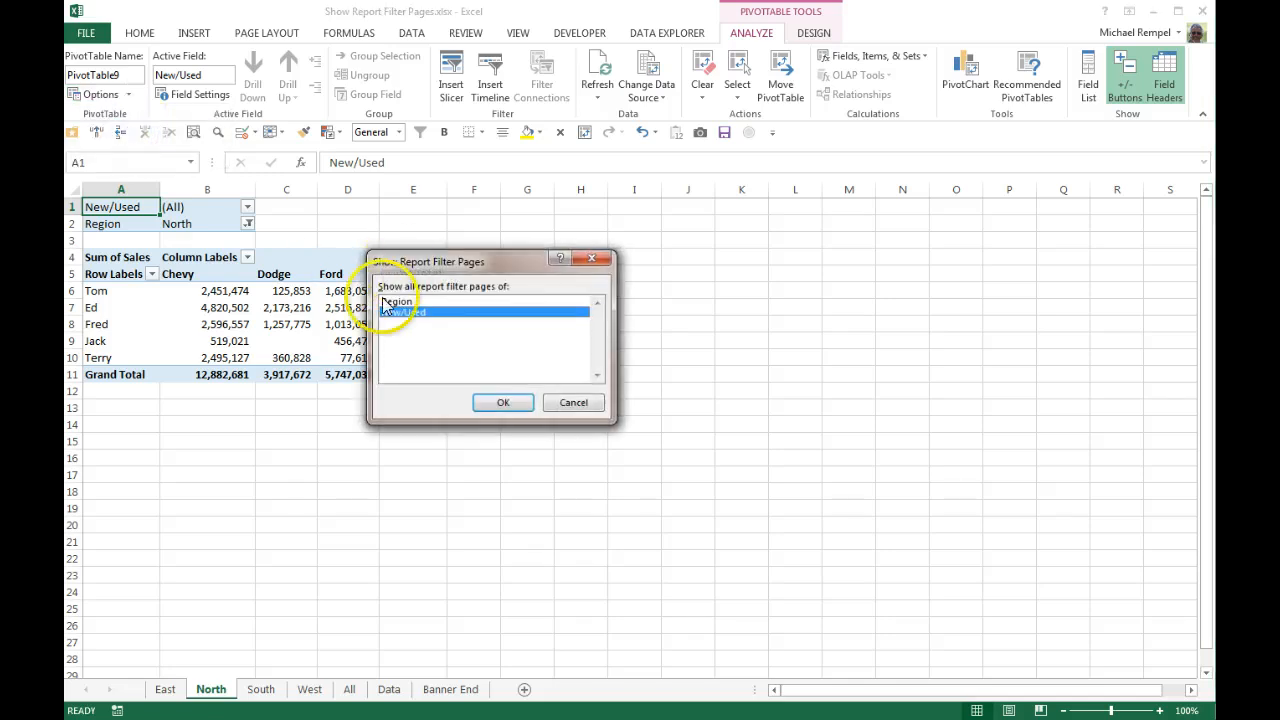
pyautogui.click(398, 301)
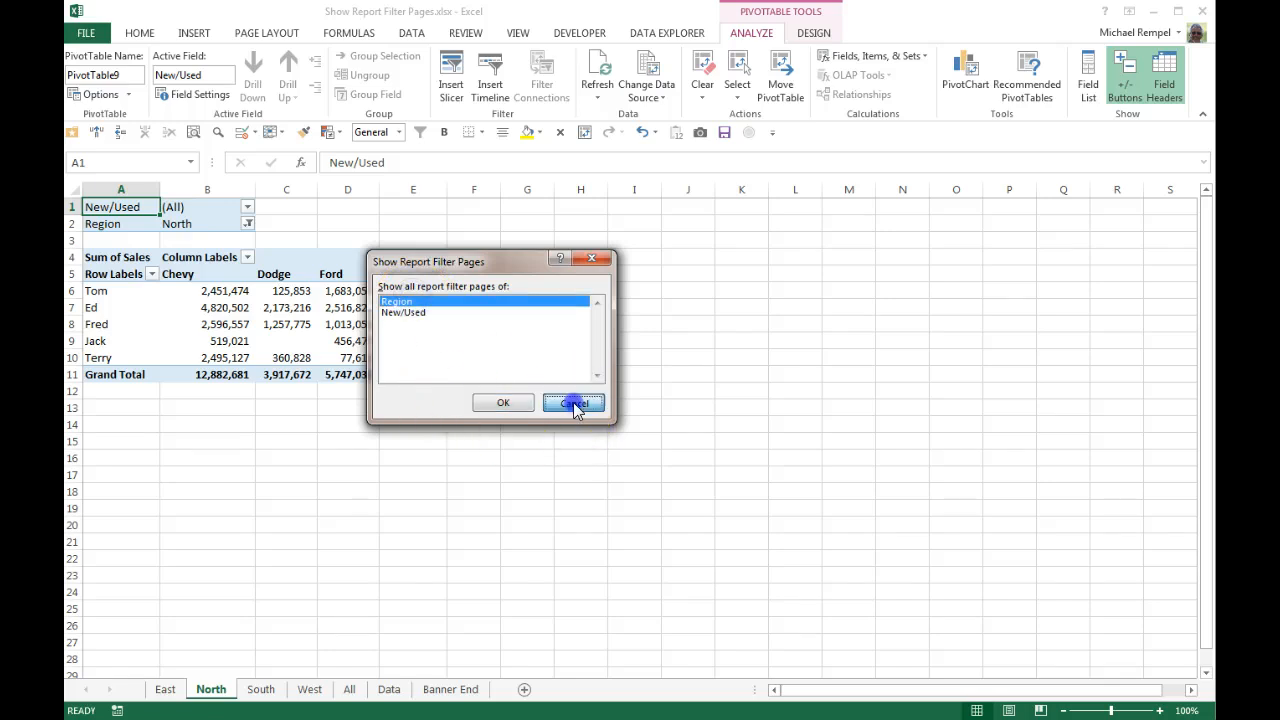
pyautogui.click(573, 402)
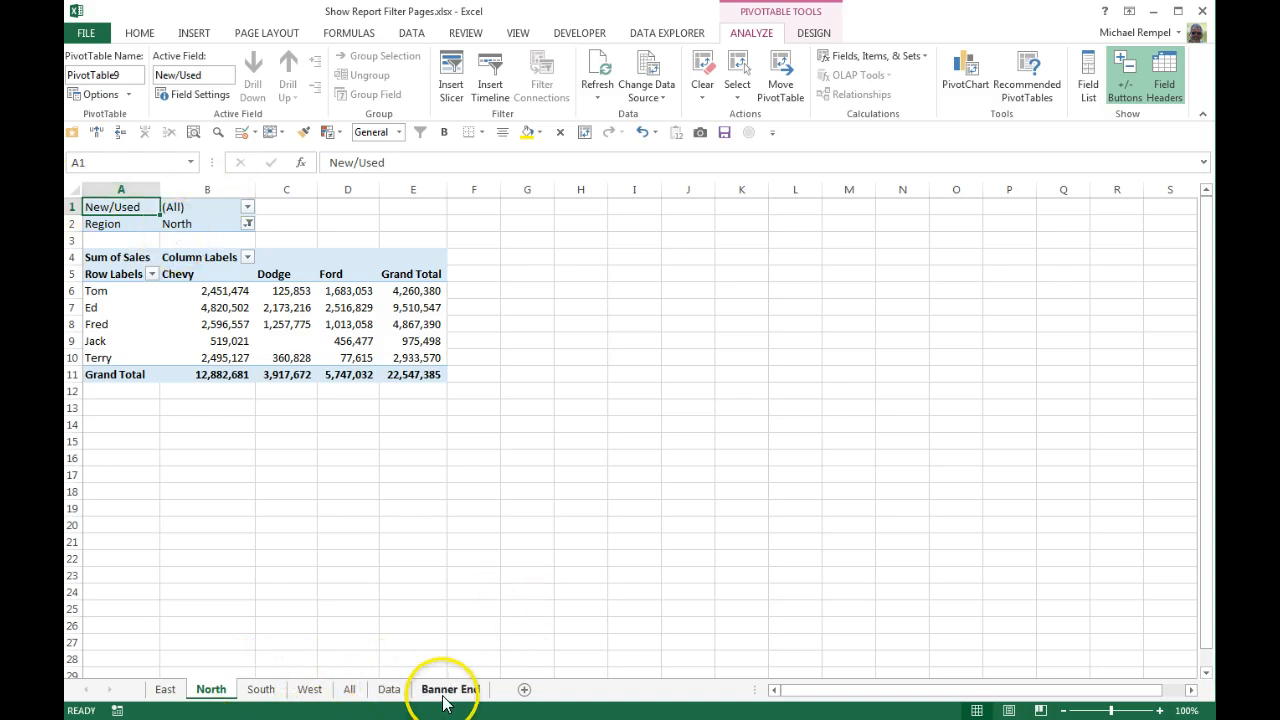
pyautogui.click(449, 689)
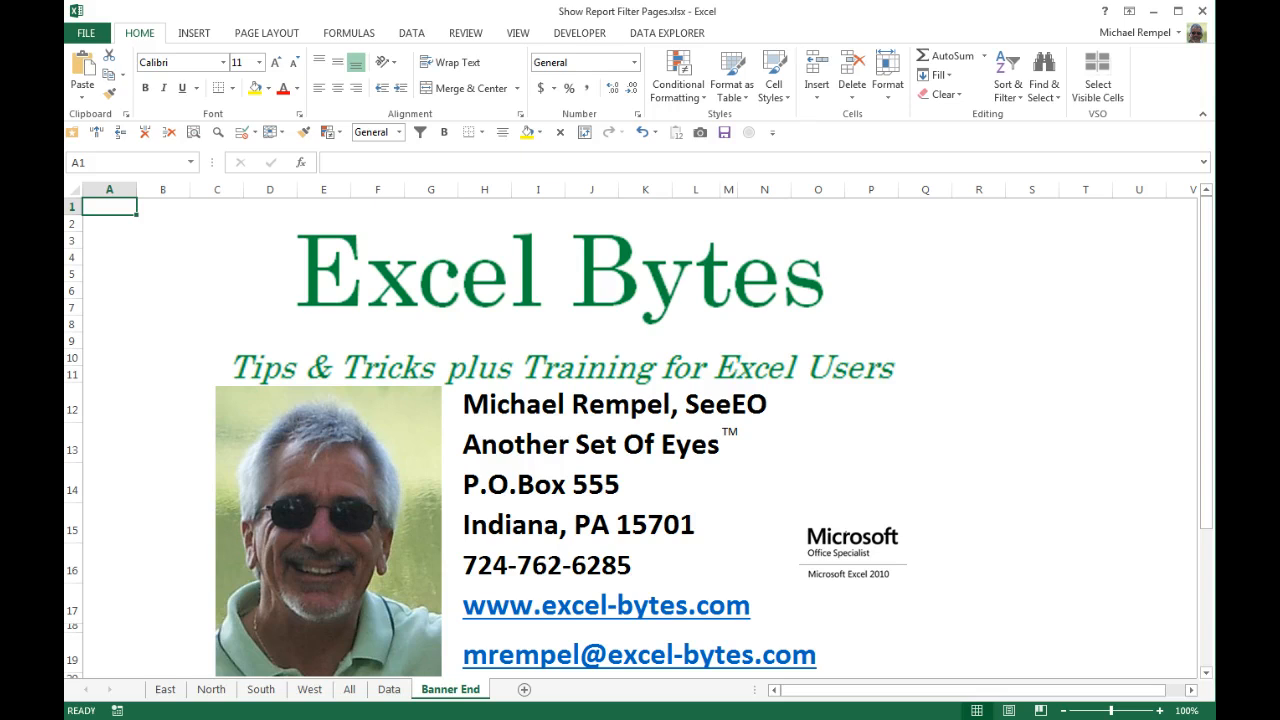